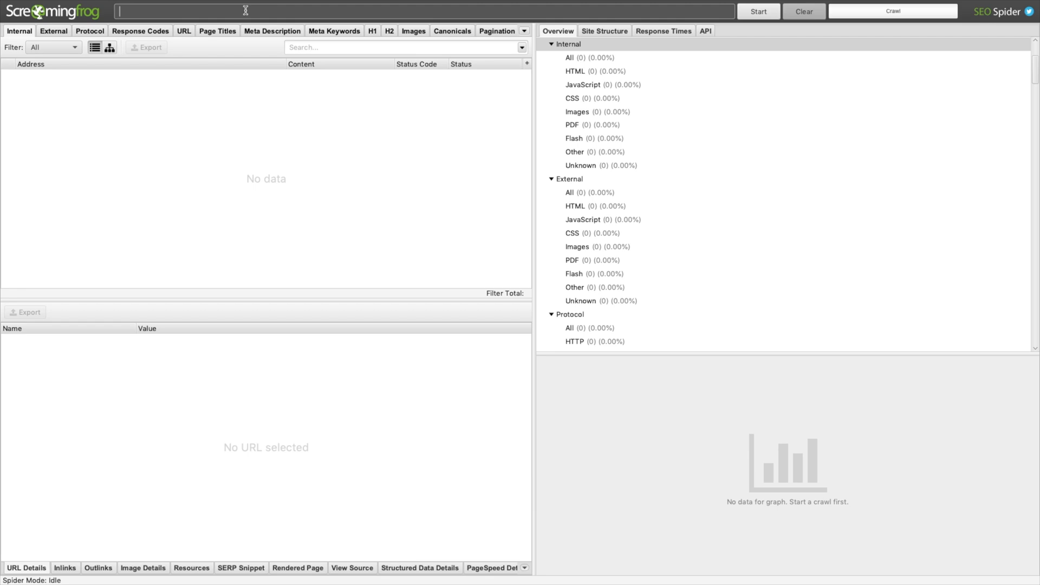
text(https://salsaverde.digital/)
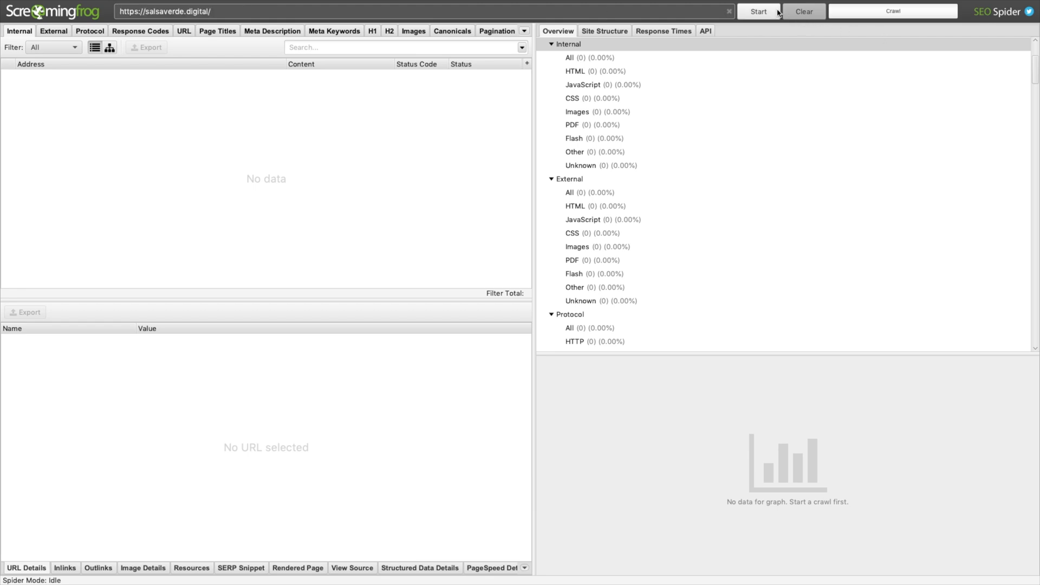
click(758, 11)
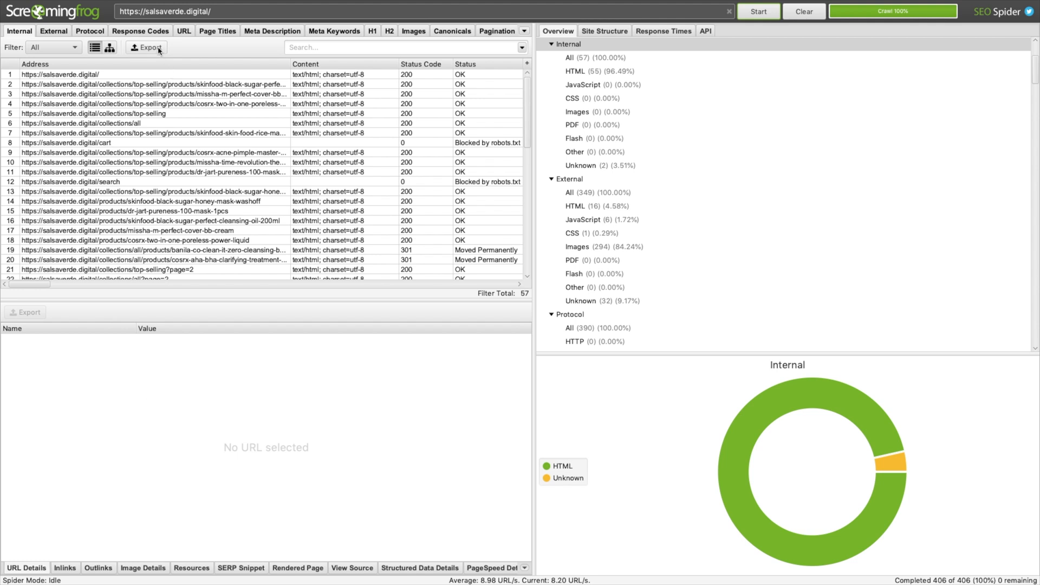
click(146, 46)
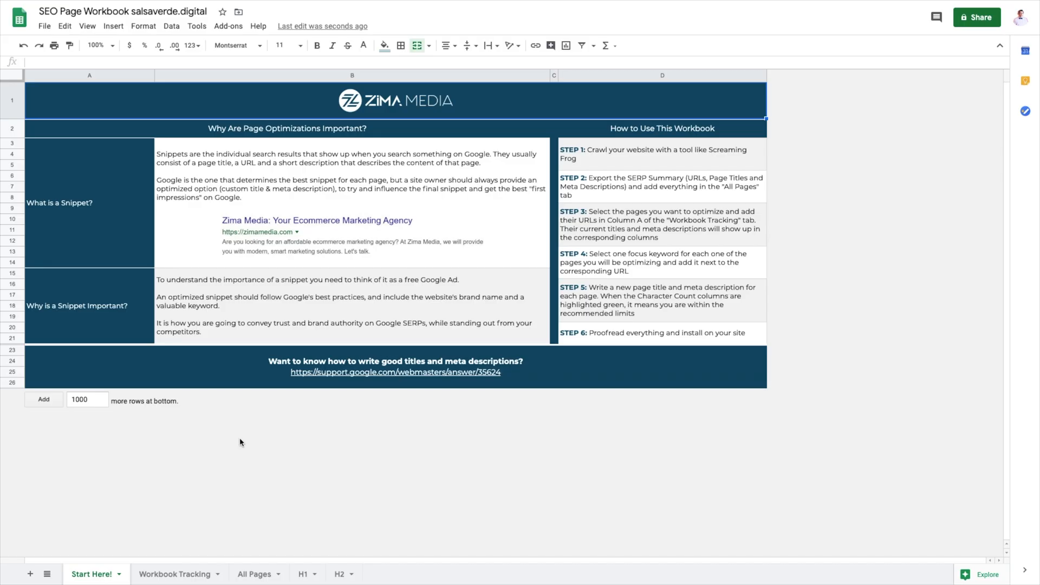
click(254, 574)
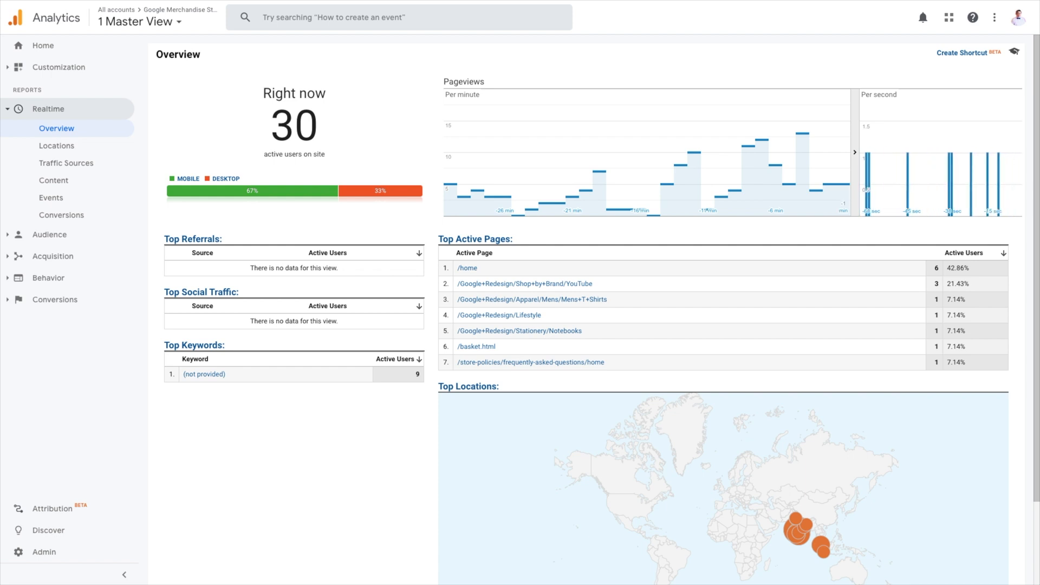
mouse_move(258, 332)
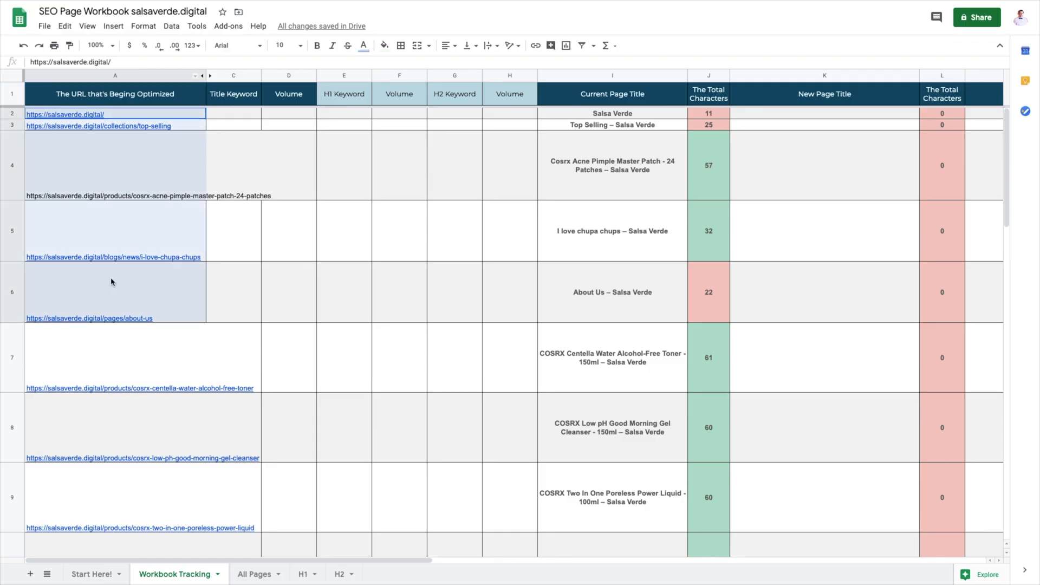
scroll(down, 3)
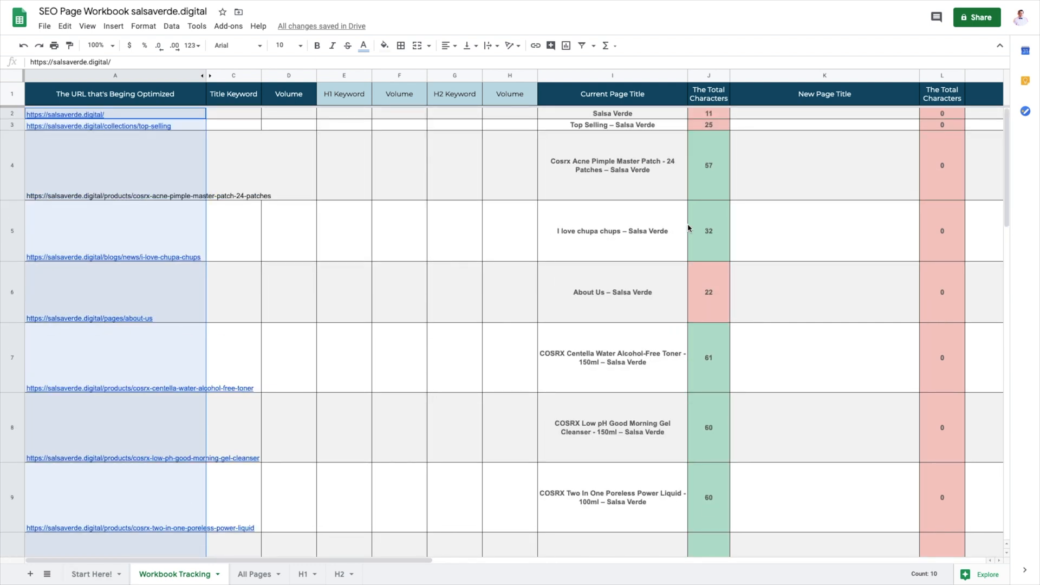
scroll(right, 3)
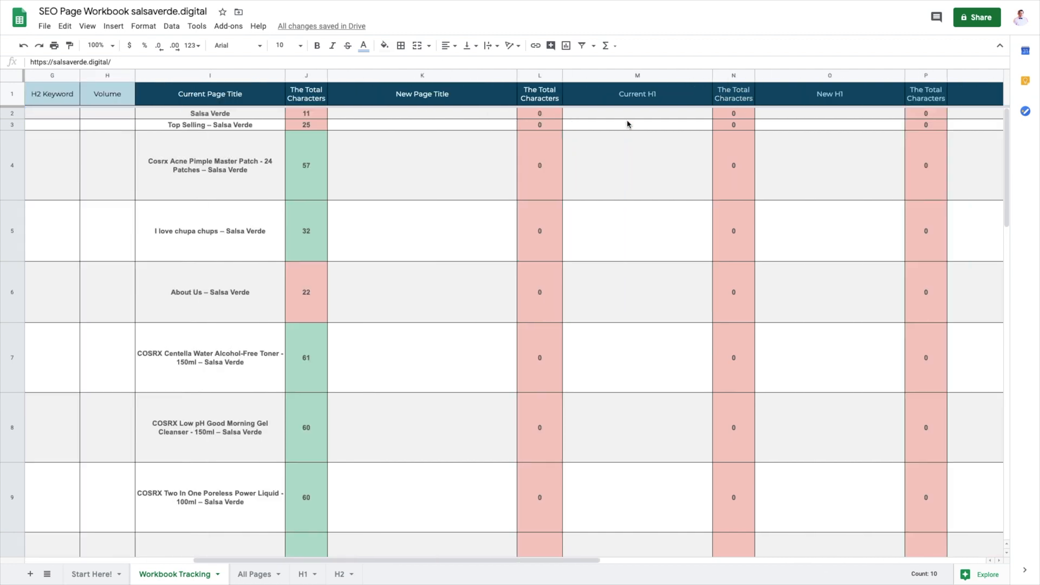
scroll(left, 3)
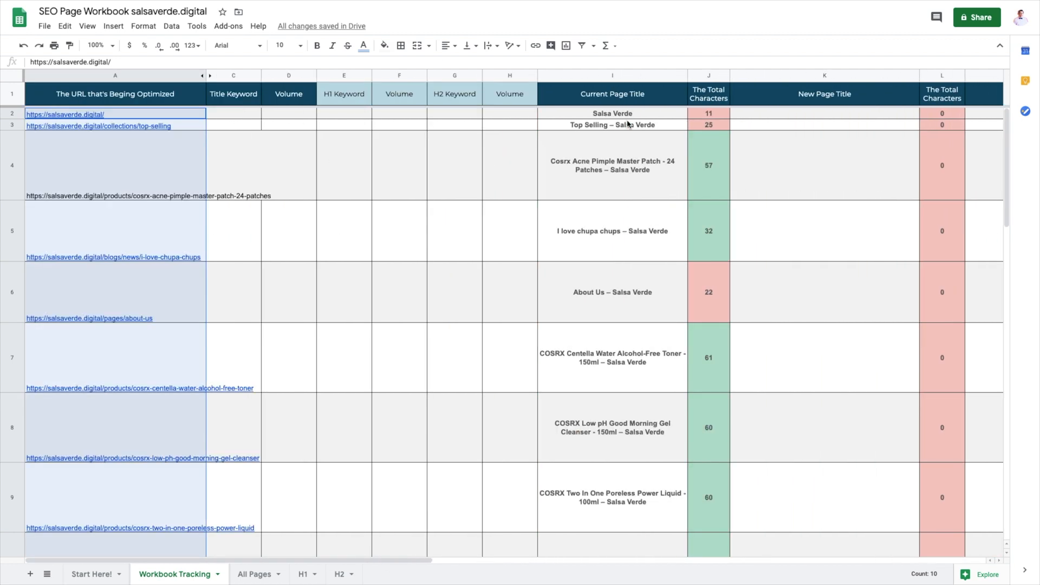
mouse_move(605, 128)
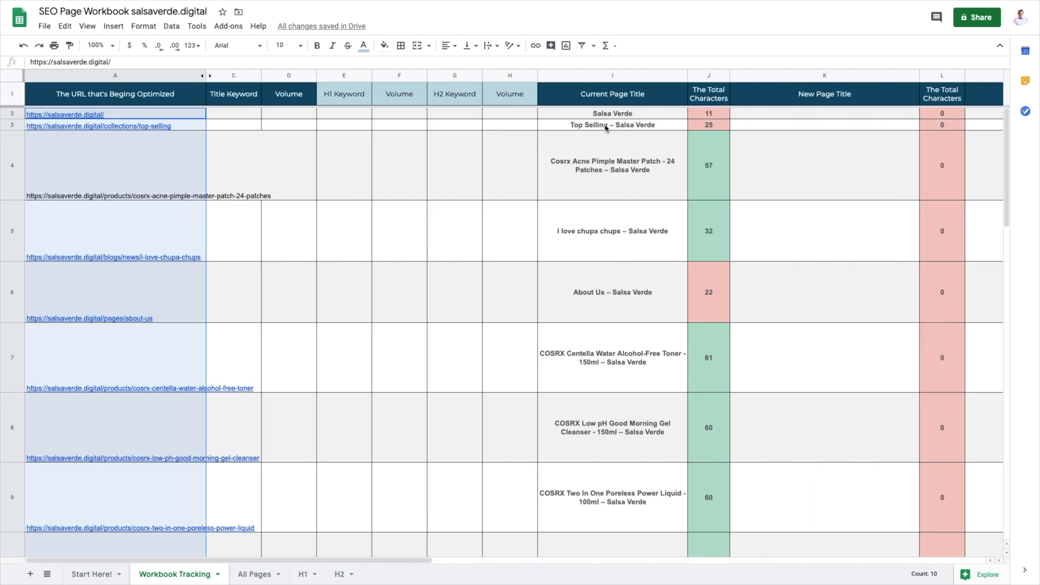
mouse_move(572, 192)
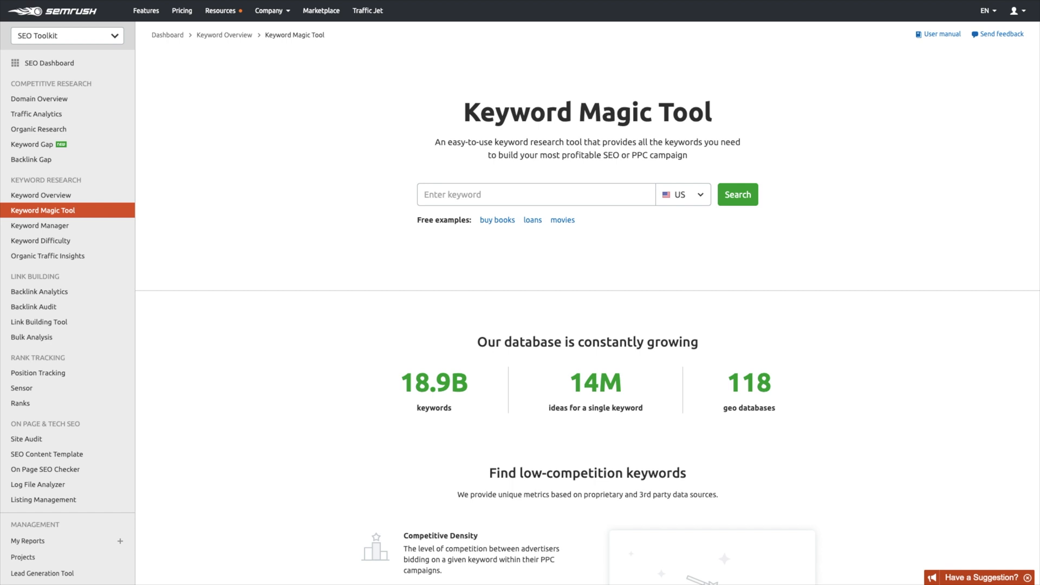
mouse_move(107, 253)
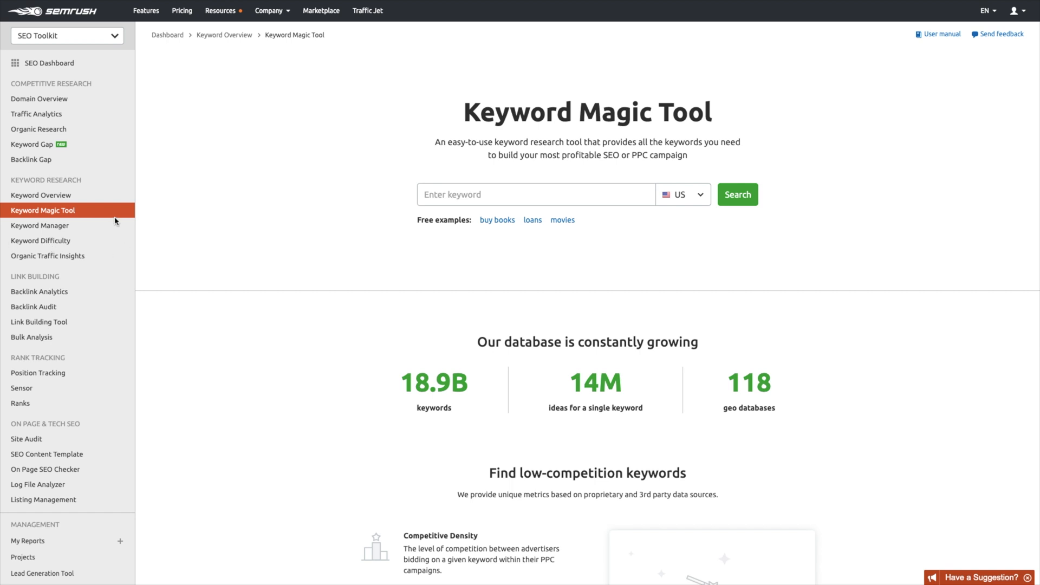
mouse_move(670, 214)
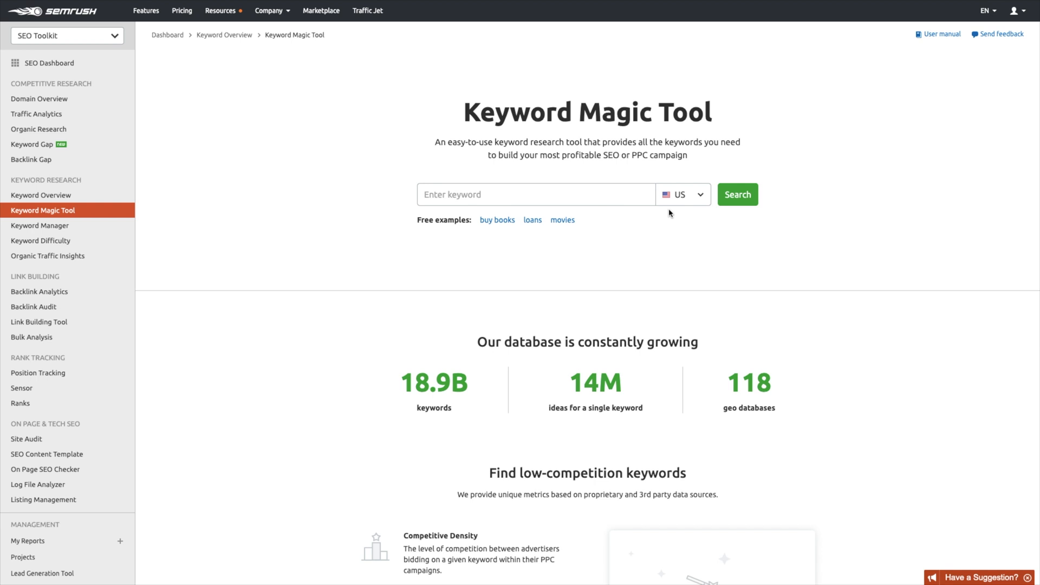
Step: Search the Keyword Magic Tool for the seed keyword korean+skincare
click(536, 194)
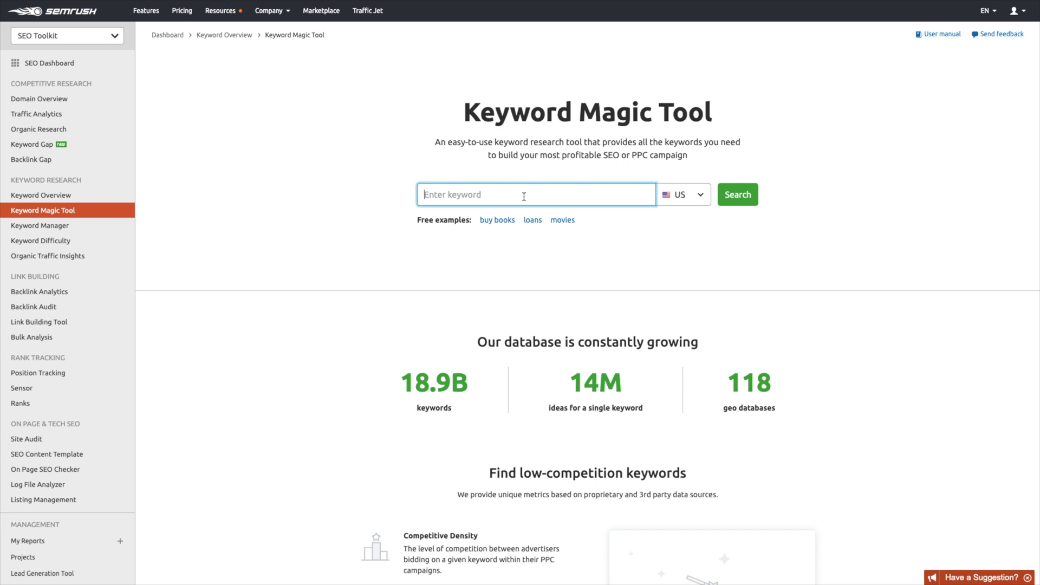
text(korean+skincare)
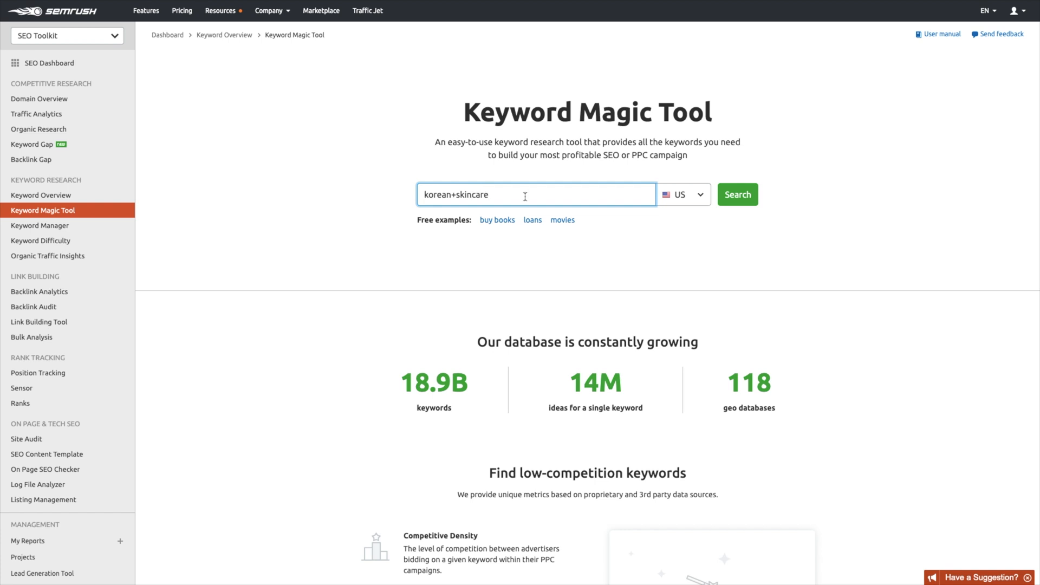
click(737, 194)
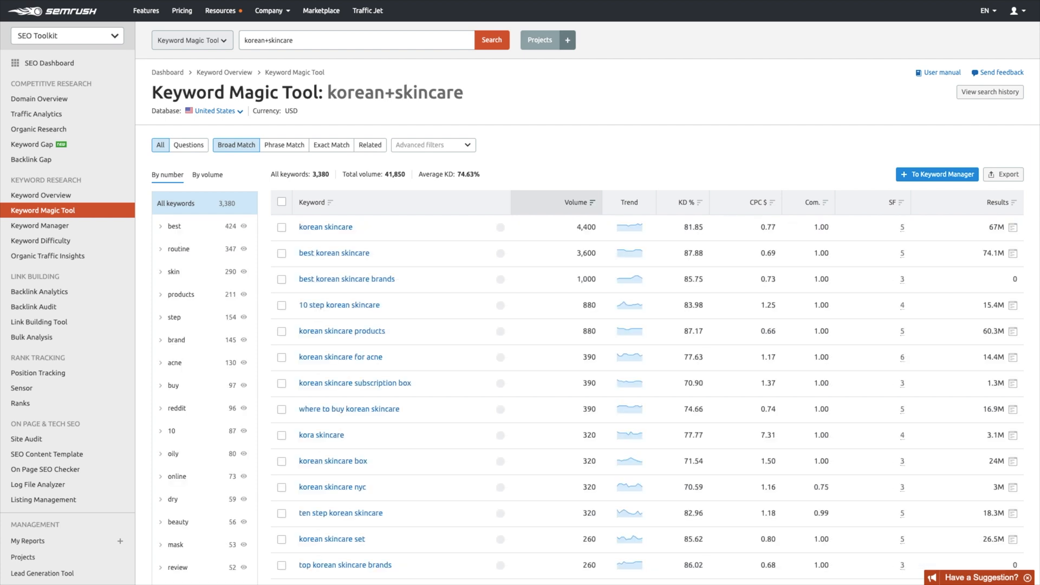
mouse_move(372, 242)
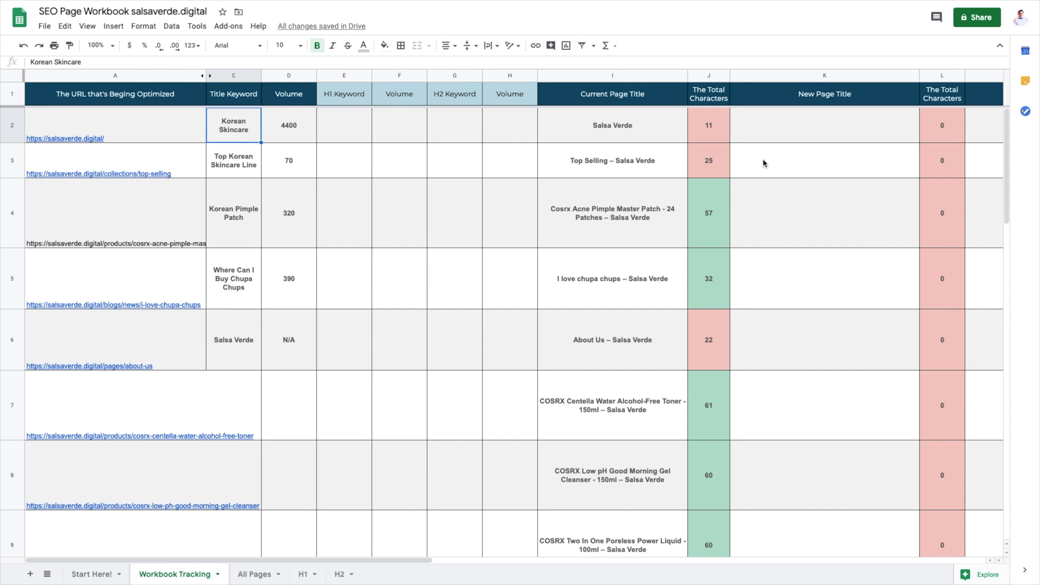
mouse_move(787, 132)
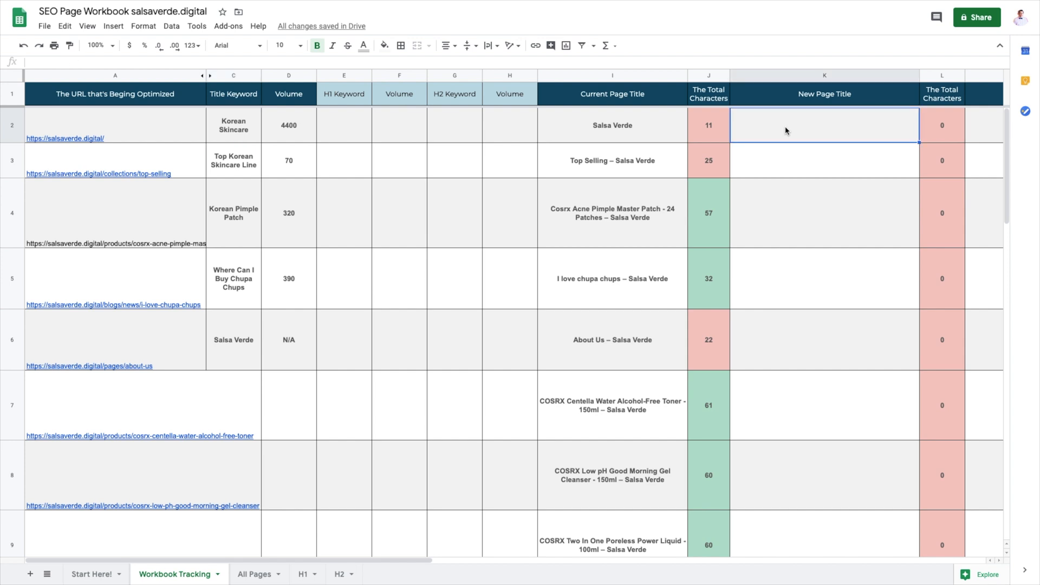
Step: Scroll the workbook right to the New Page Title and Total Characters columns
scroll(right, 3)
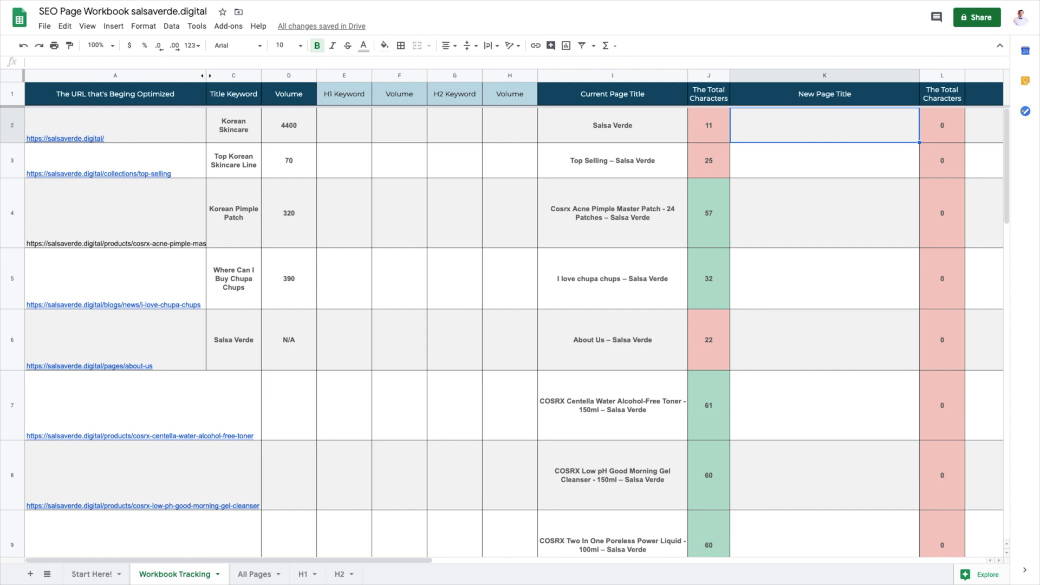
mouse_move(593, 155)
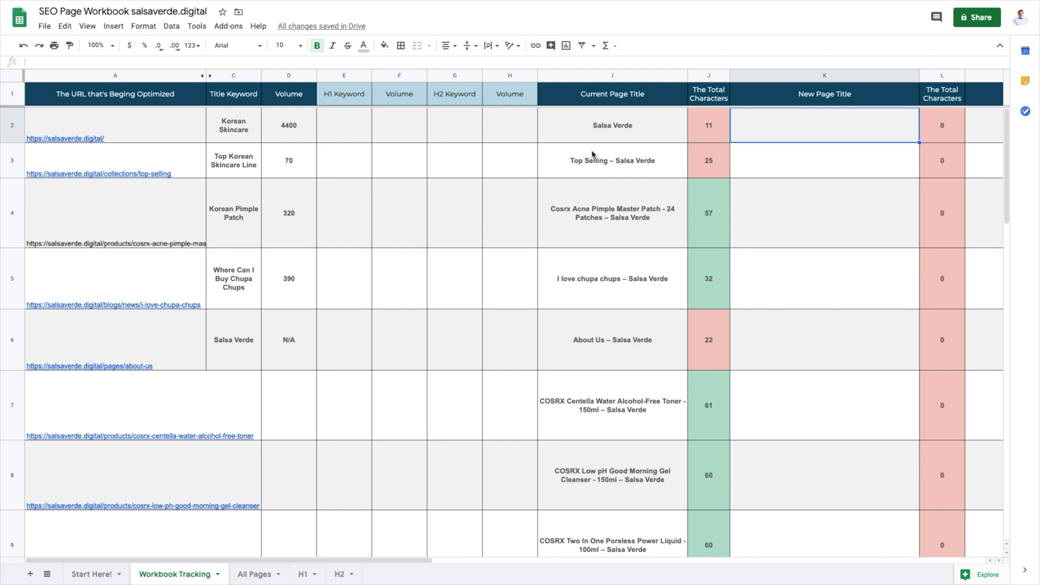
mouse_move(754, 129)
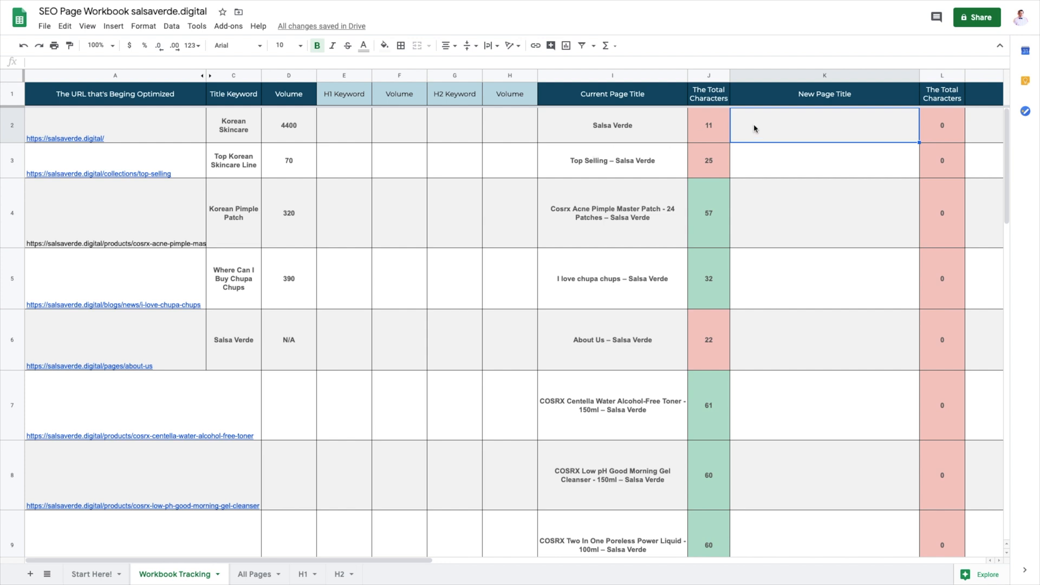
mouse_move(799, 135)
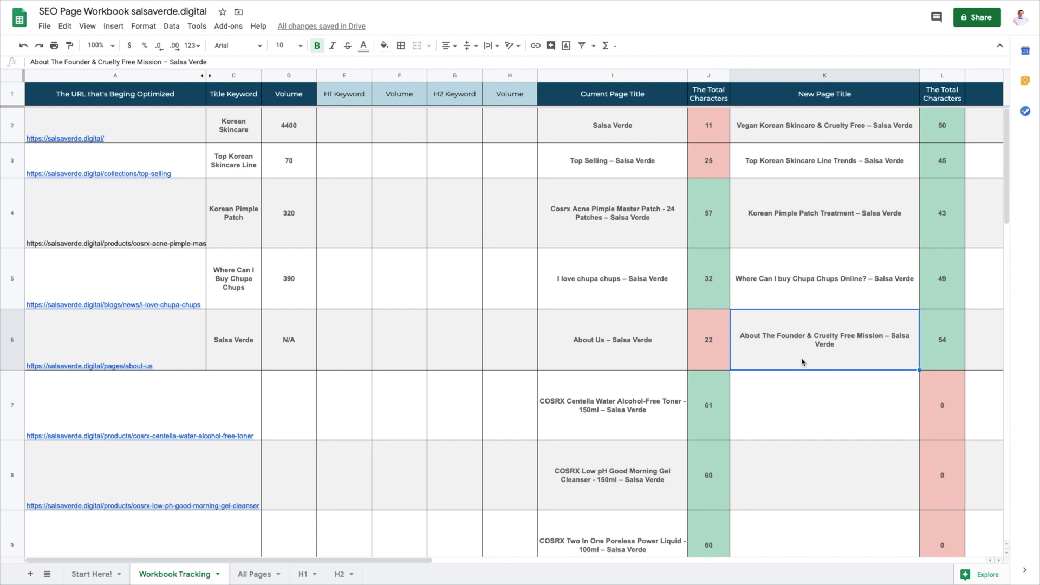
mouse_move(935, 188)
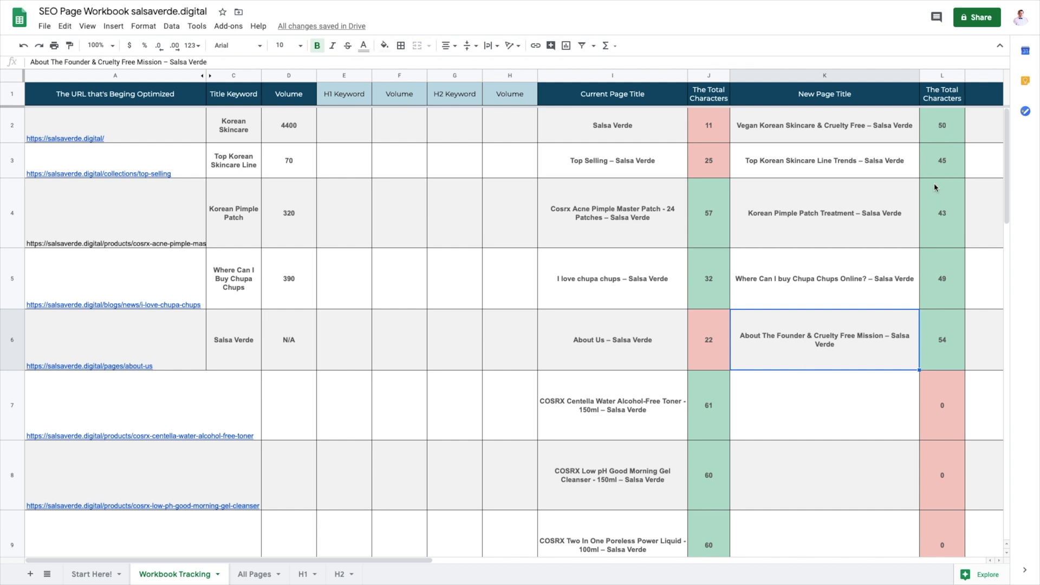
mouse_move(933, 202)
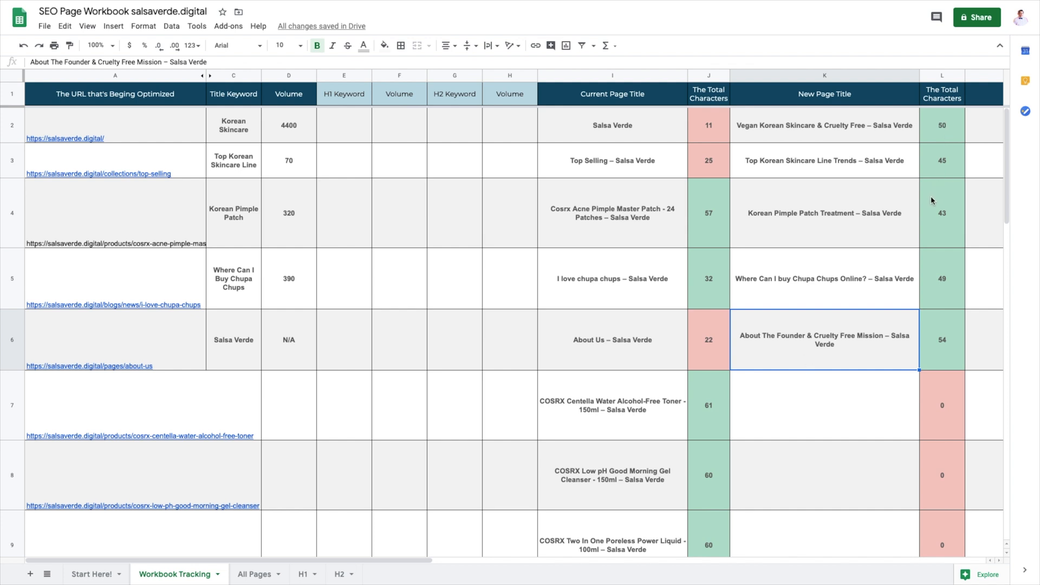
scroll(right, 3)
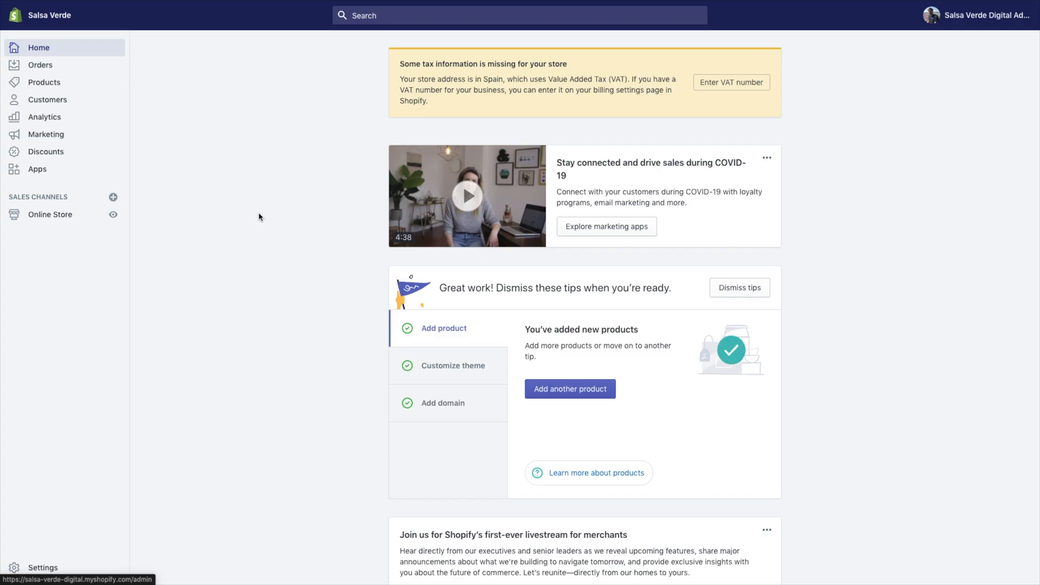
mouse_move(212, 211)
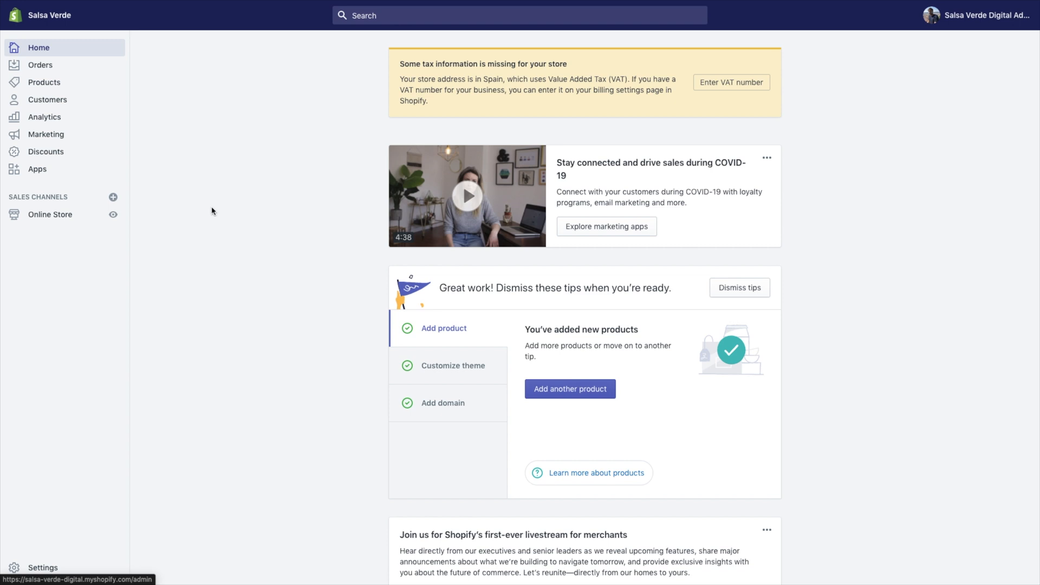
Step: In Preferences, set the homepage title 'Vegan Korean Skincare & Cruelty Free – Salsa Verde' and save
click(49, 214)
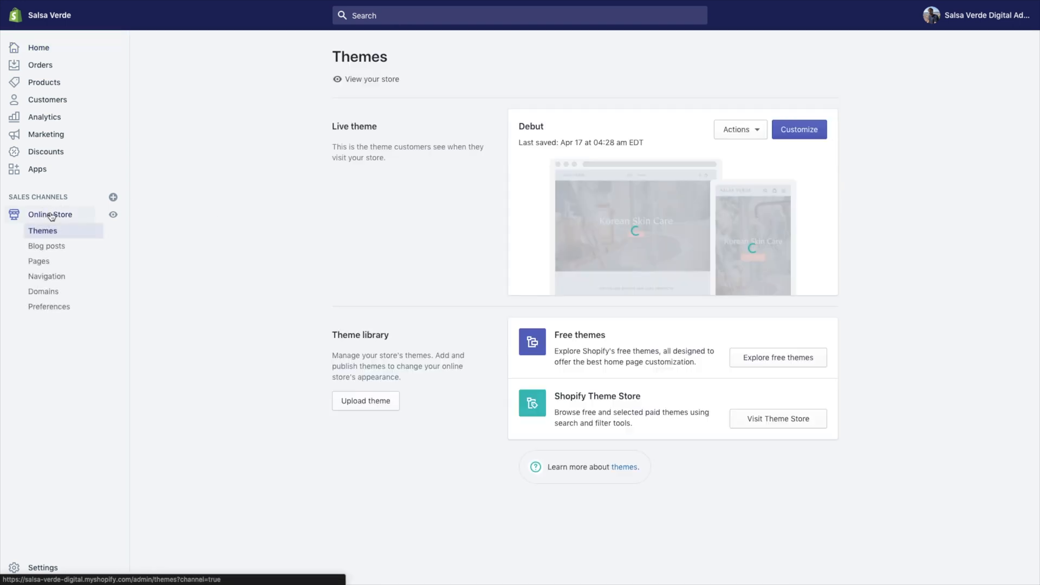
click(49, 307)
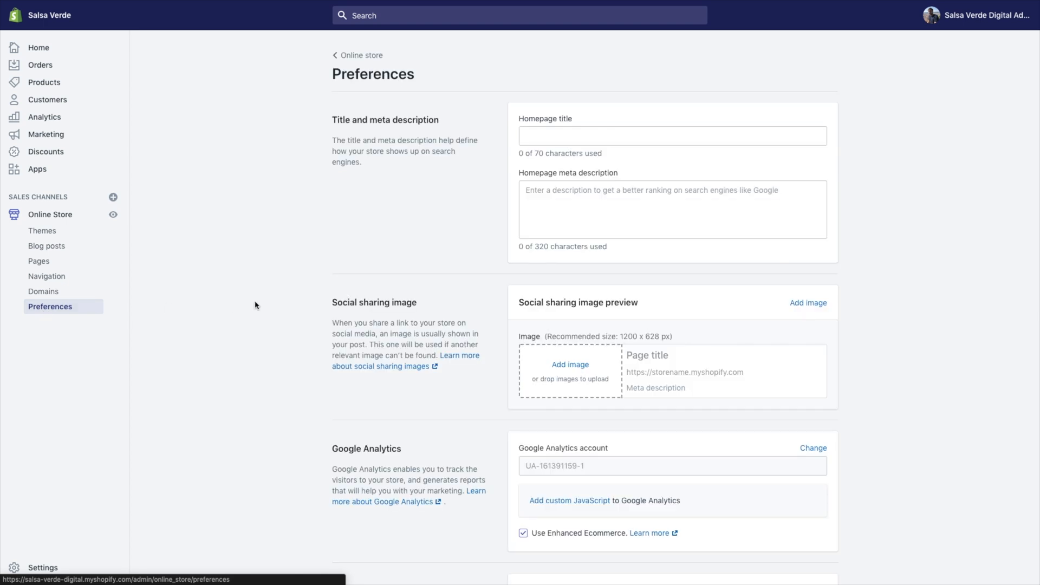
click(672, 136)
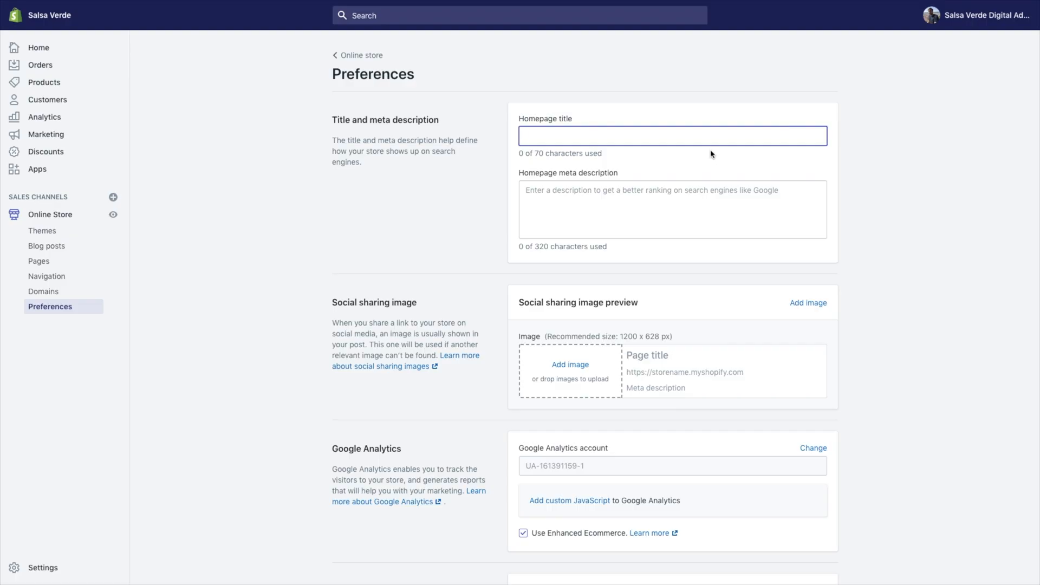
text(Vegan Korean Skincare & Cruelty Free – Salsa Verde)
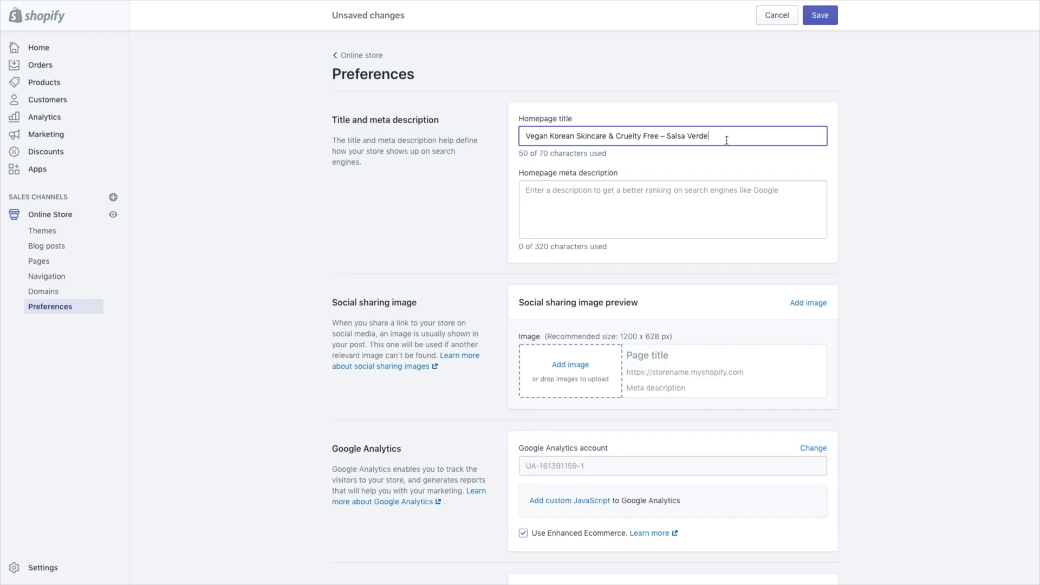
click(819, 14)
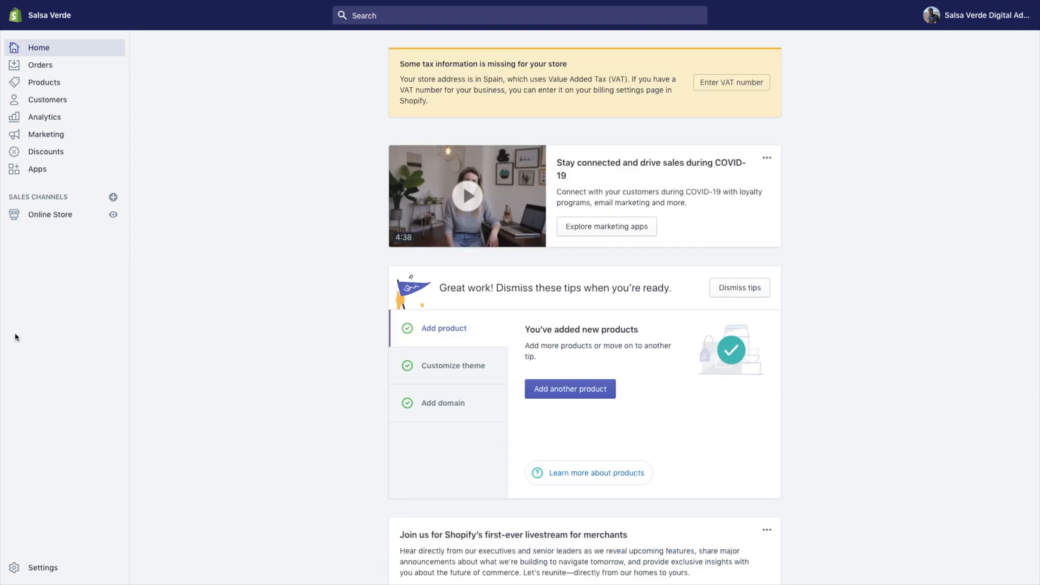
mouse_move(185, 307)
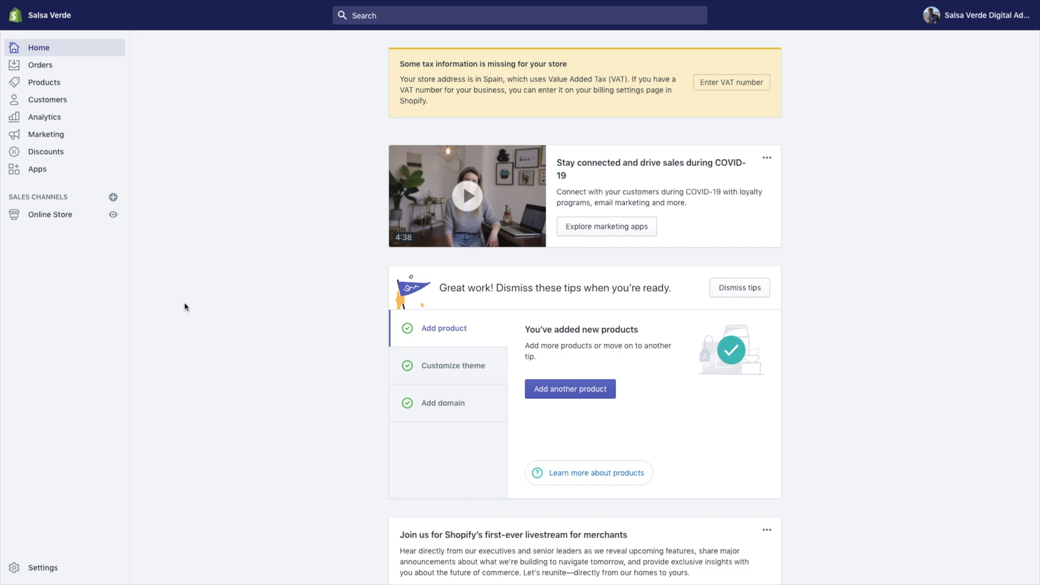
mouse_move(83, 83)
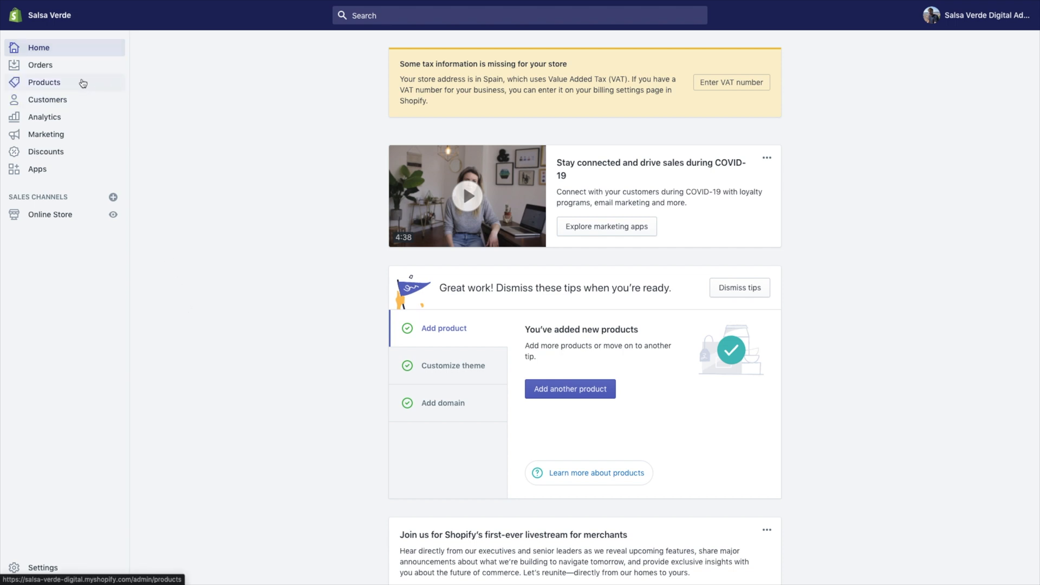
Step: Reach the Top Selling collection's website SEO fields via Products > Collections
click(44, 81)
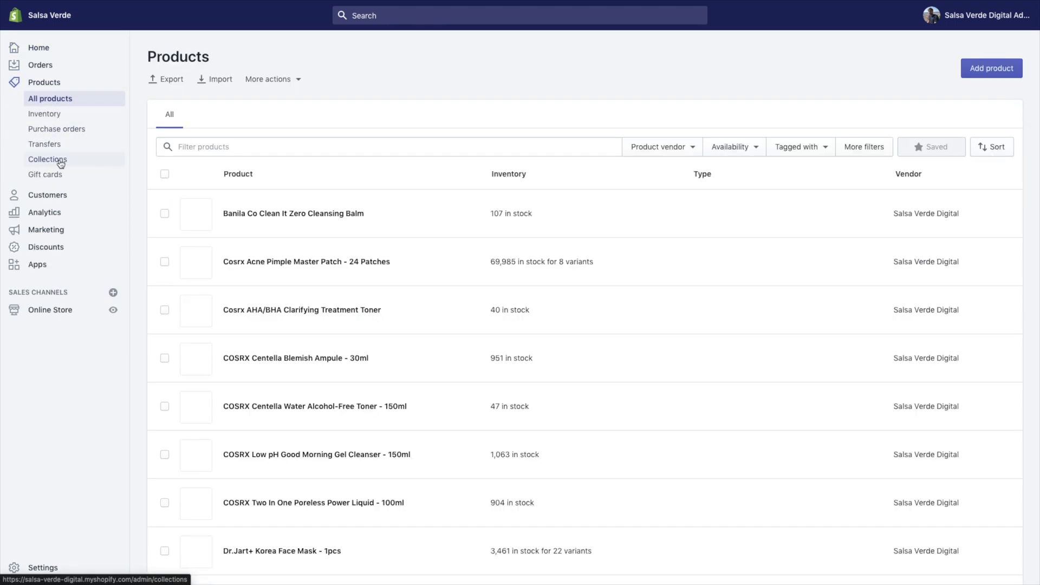
click(47, 159)
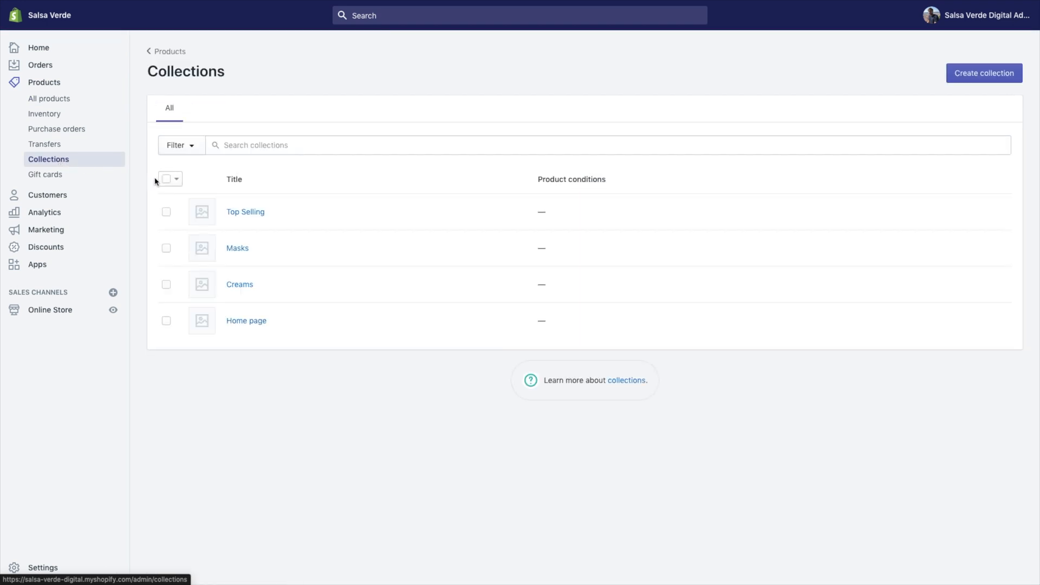
click(246, 211)
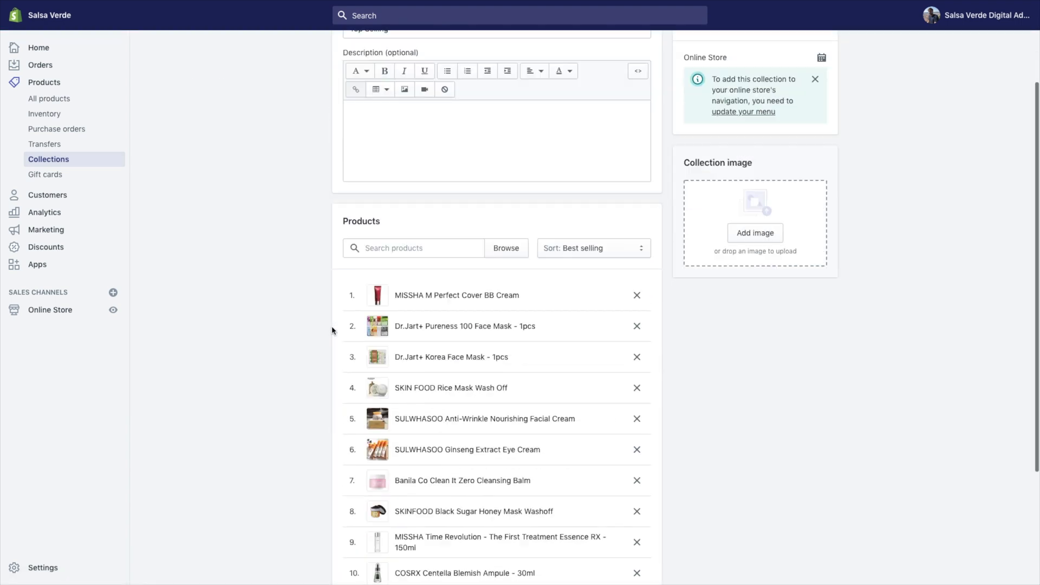
scroll(down, 3)
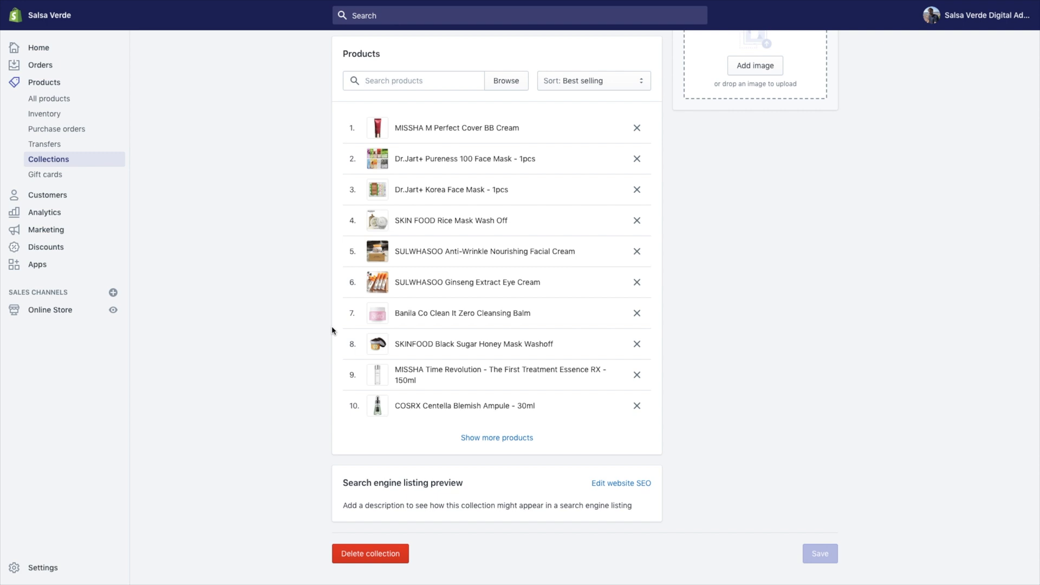
click(621, 484)
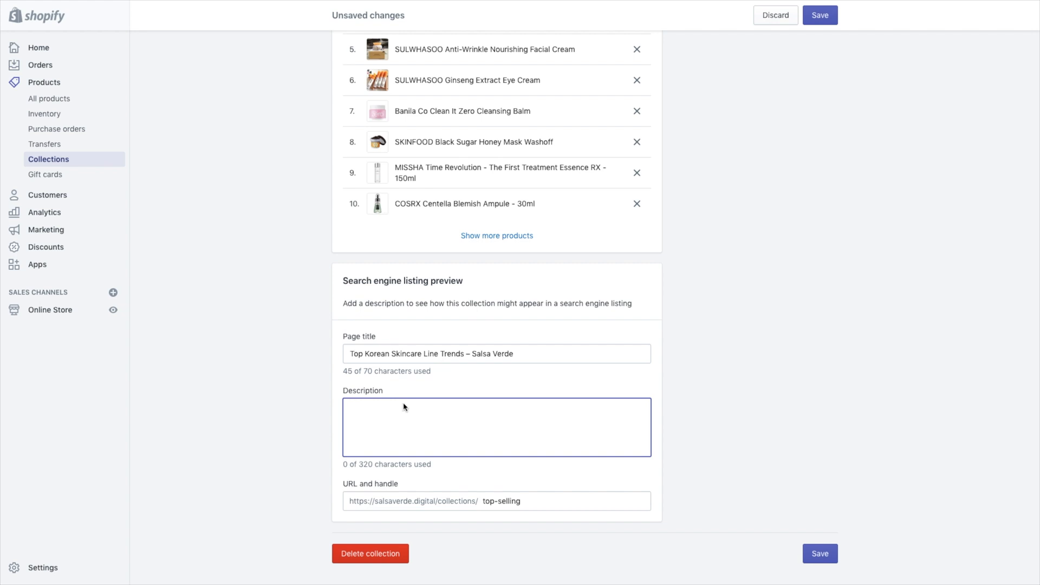
Step: Enter the new title and 'Lemon drops jelly beans…' meta description, then save the collection
text(Lemon drops jelly beans jujubes sweet roll danish danish. Cotton candy cupcake gummi bears caramels. Sweet macaroon croissant wafer. Learn more today!)
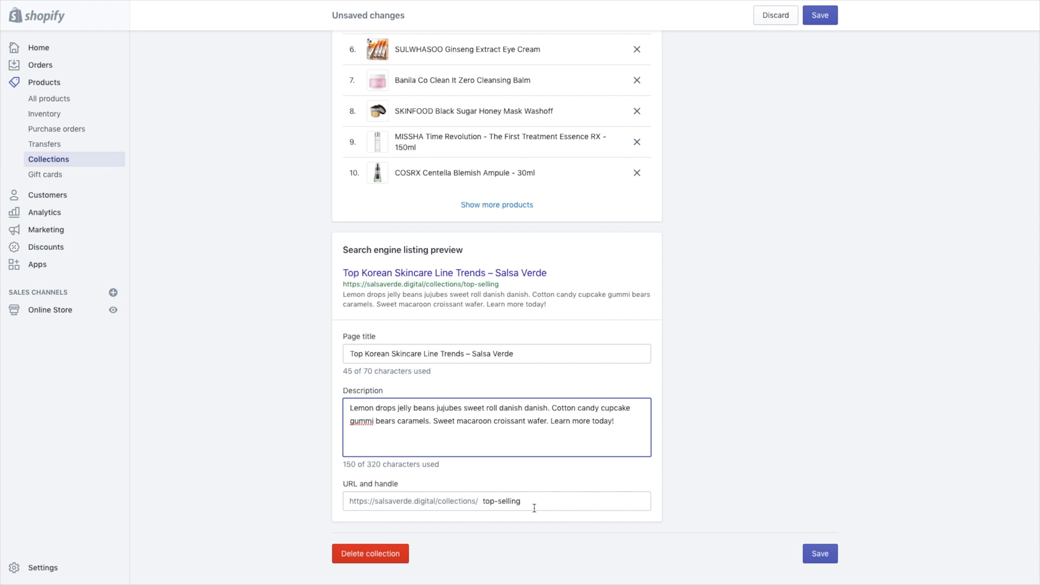
click(820, 554)
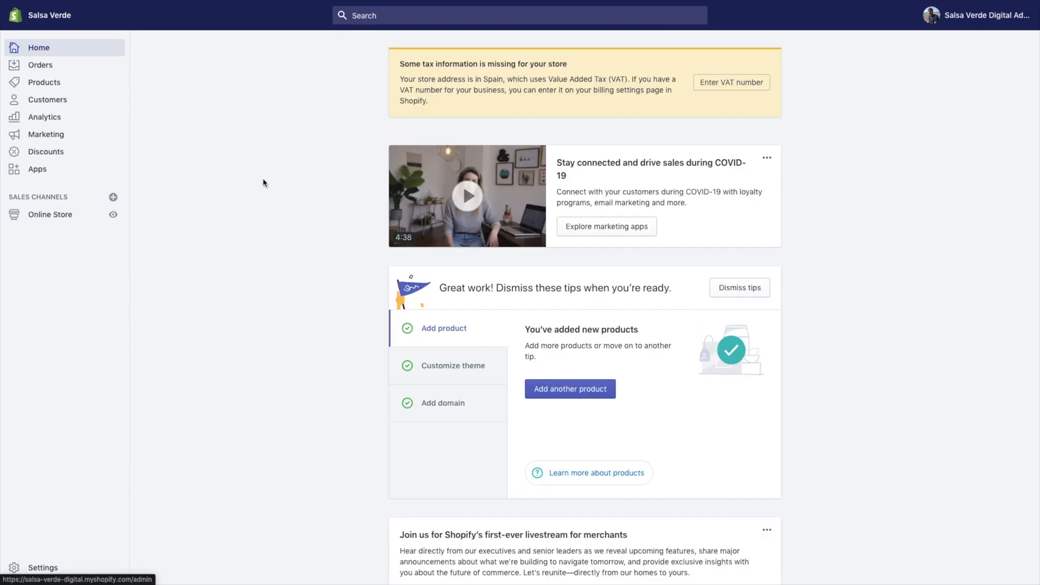
click(43, 83)
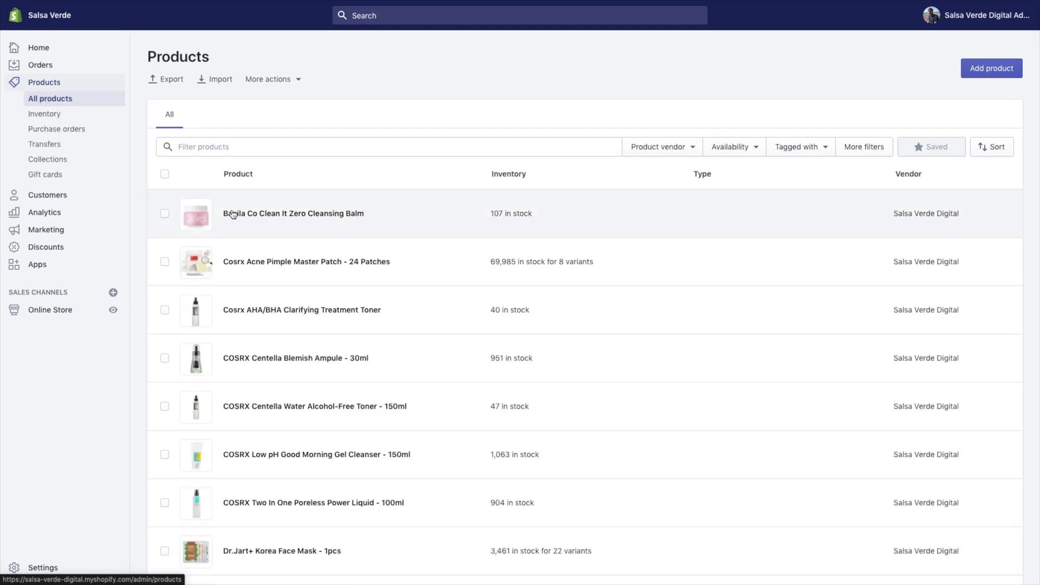
click(294, 214)
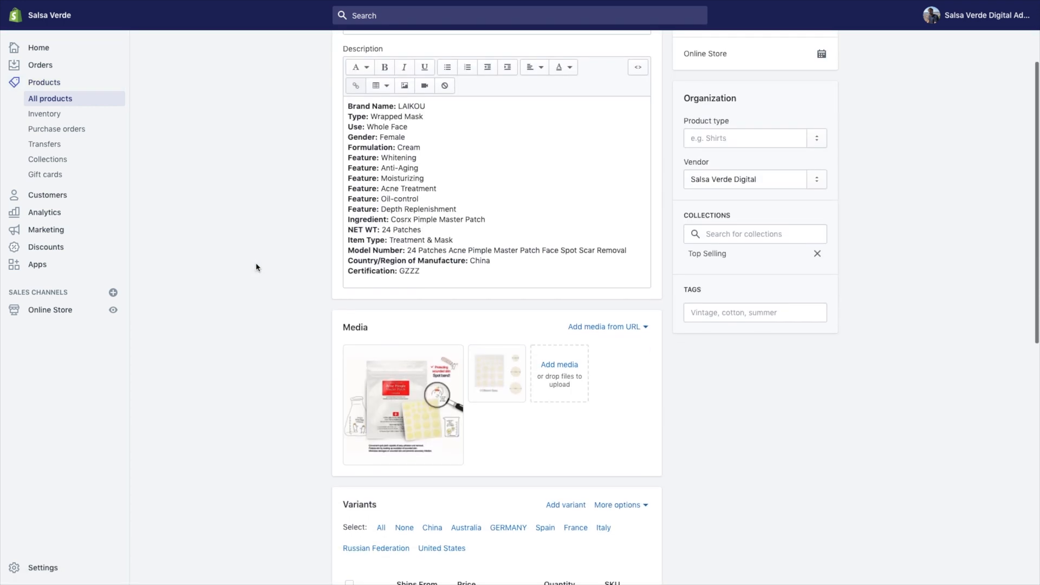
scroll(down, 3)
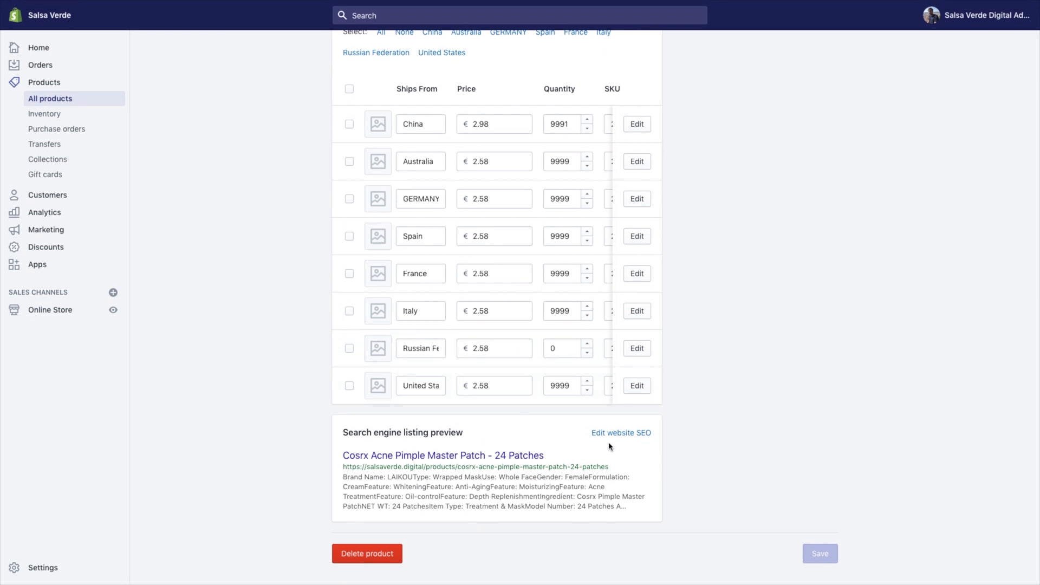
click(621, 432)
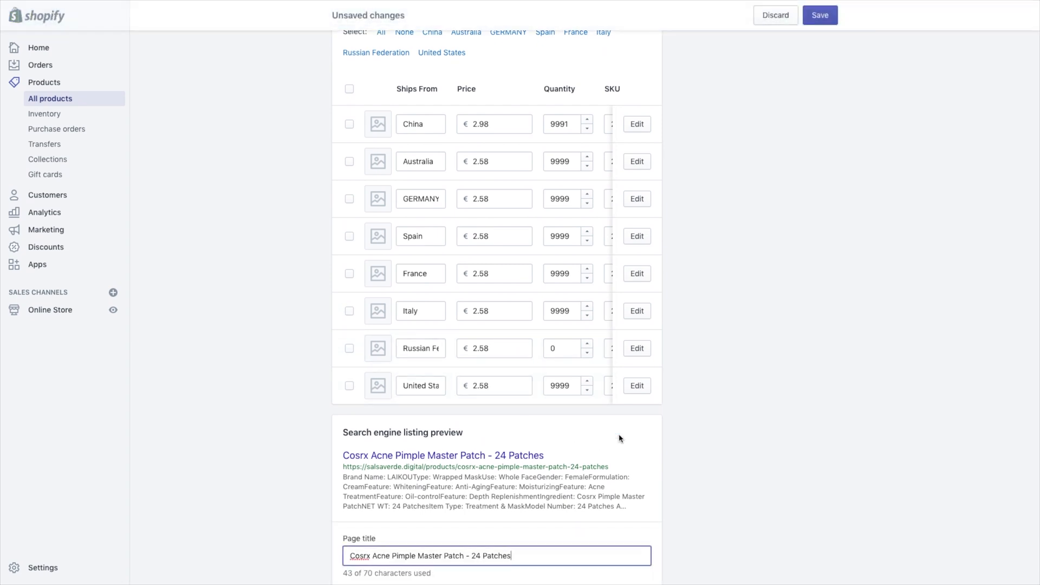
scroll(down, 3)
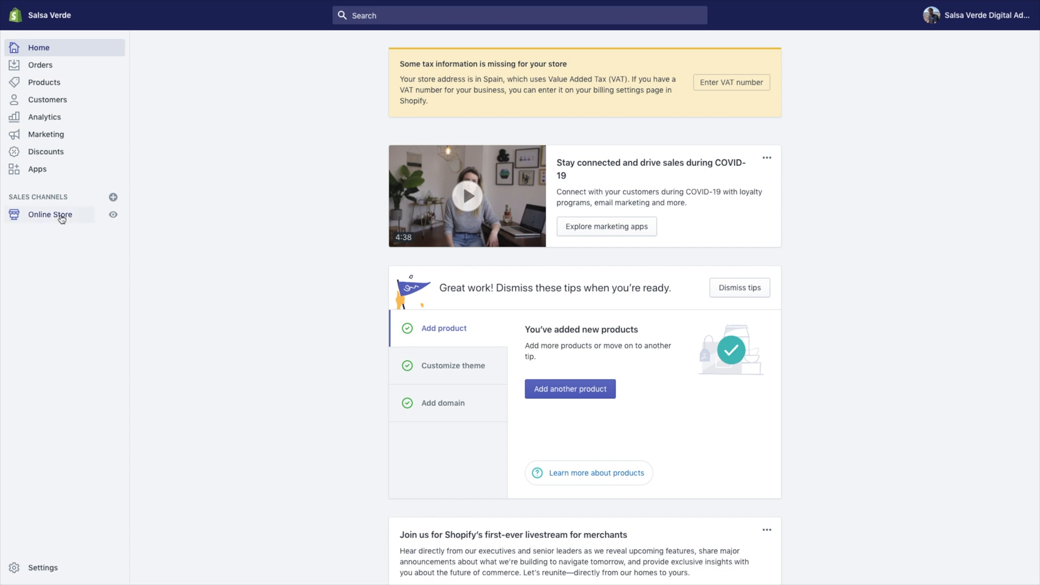
Step: Reach the I love chupa chups blog post's website SEO fields
click(50, 214)
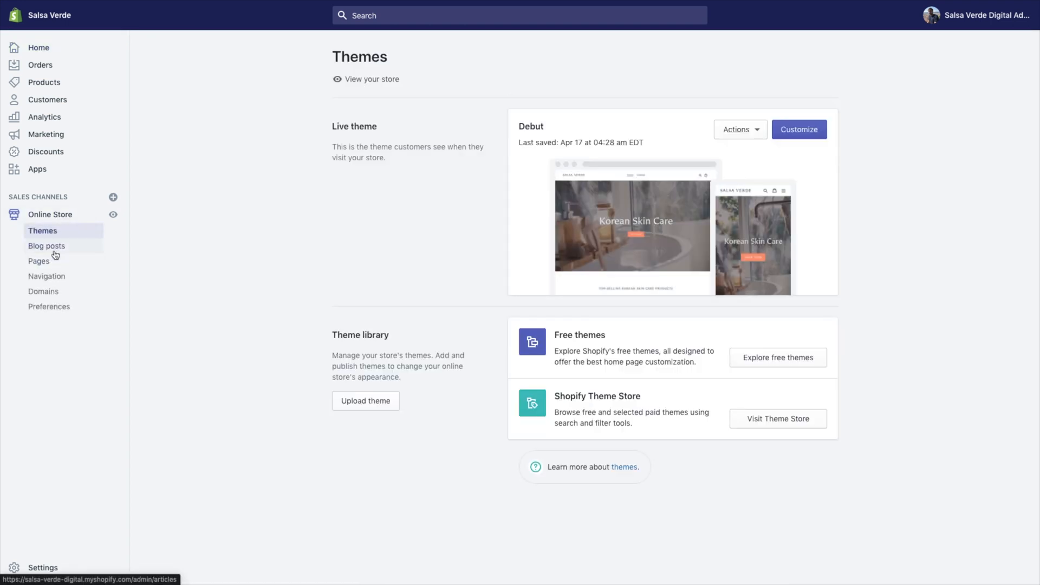
click(47, 246)
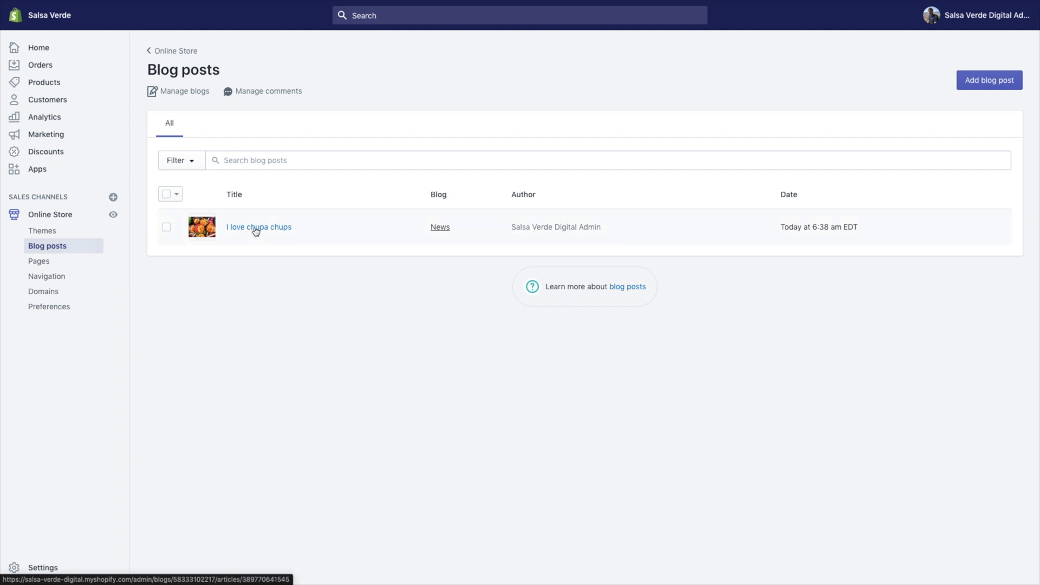
click(258, 226)
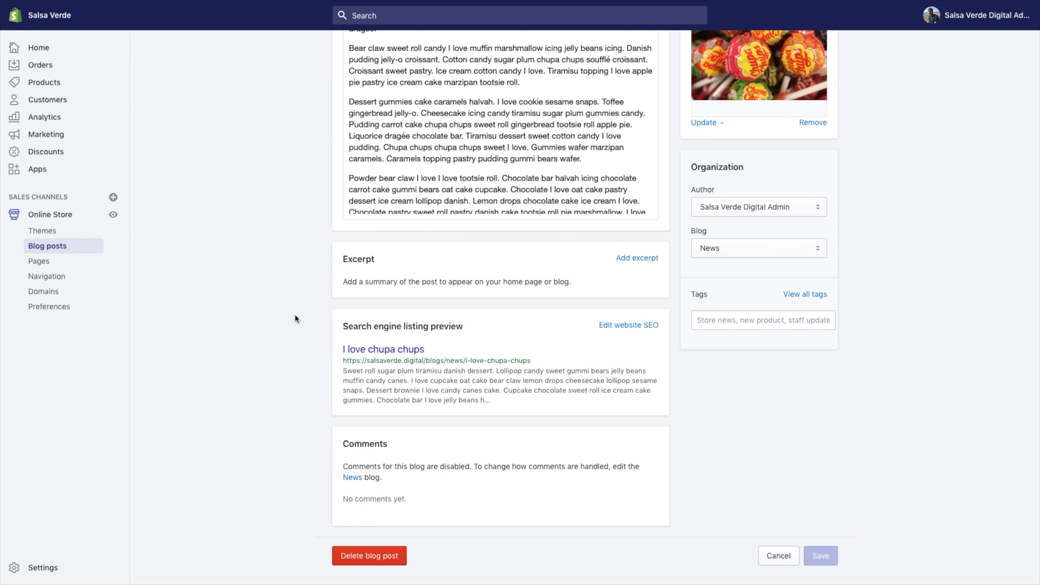
click(627, 325)
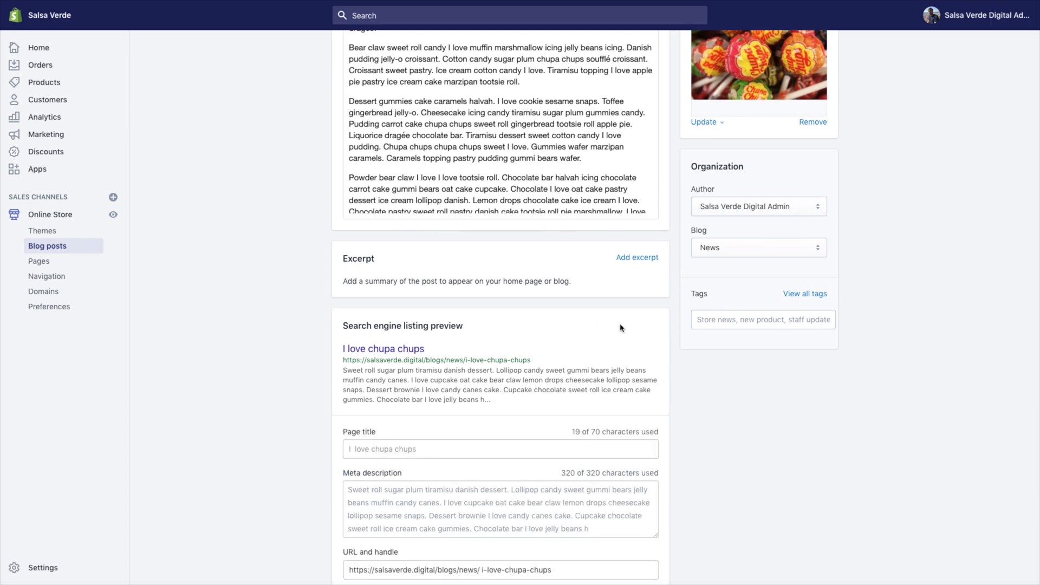
scroll(down, 3)
text(Where Can I buy Chupa Chups Online? – Salsa Verde)
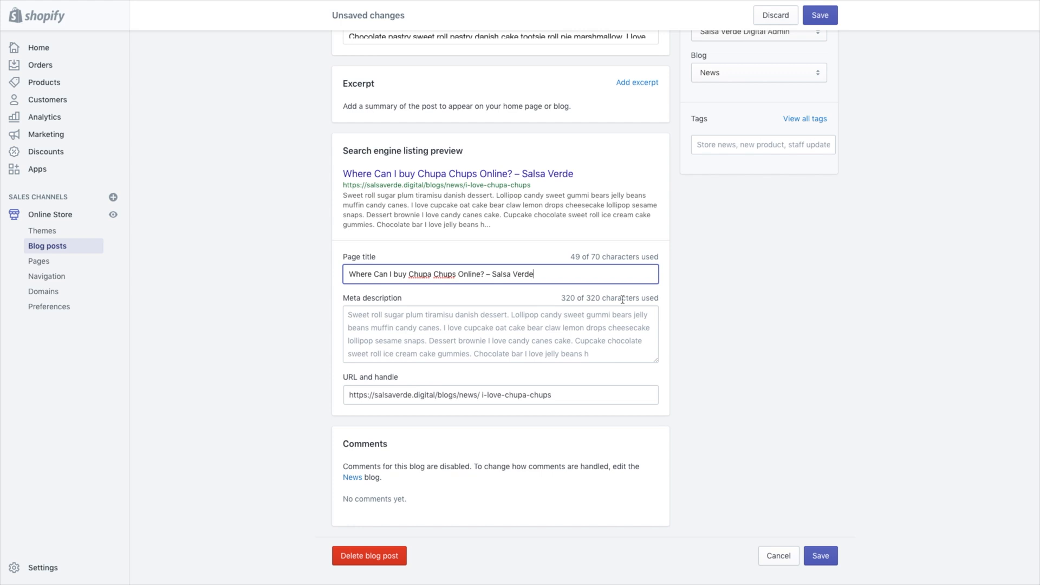
Step: Enter the new search title and 'Cheesecake liquorice marzipan…' description, then save the post
text(Cheesecake liquorice marzipan bonbon jelly-o. Bear claw lemon drops halvah. Fruitcake sweet roll brownie tart candy canes tootsie roll chocolate cake.)
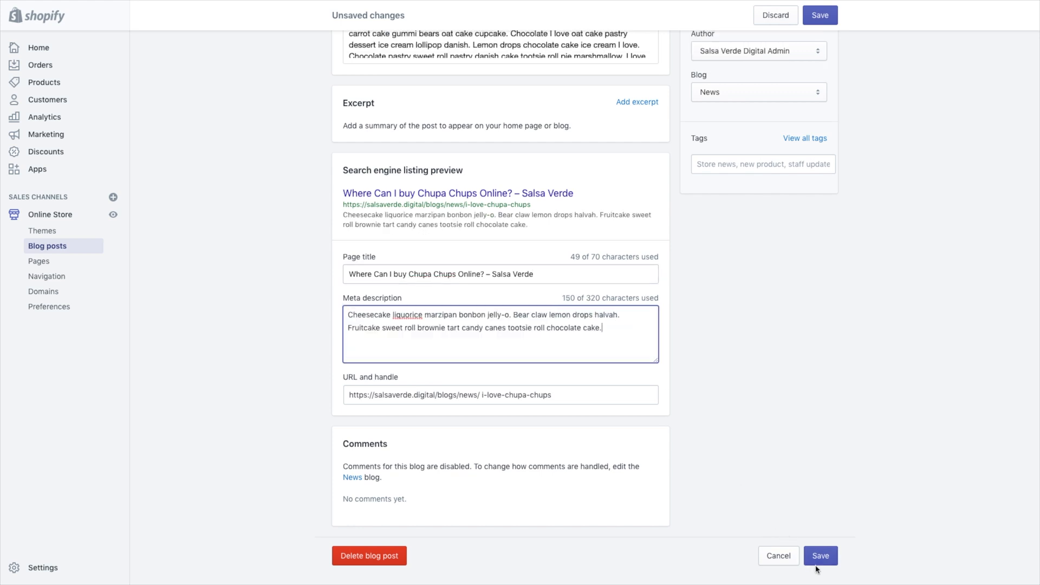
click(821, 556)
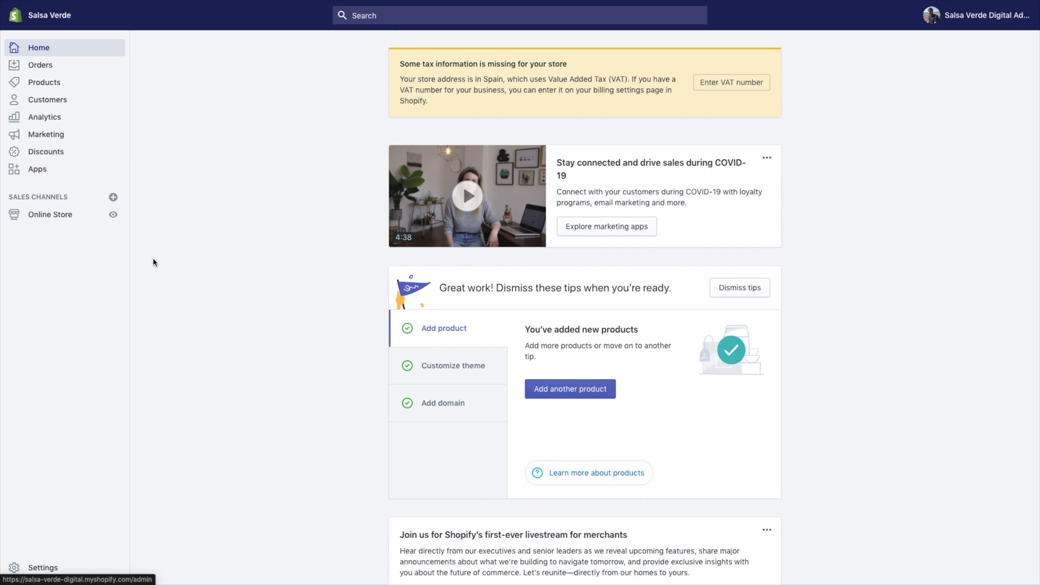
Step: Expose the About Us page's SEO fields and copy its new title from workbook cell K6
click(50, 214)
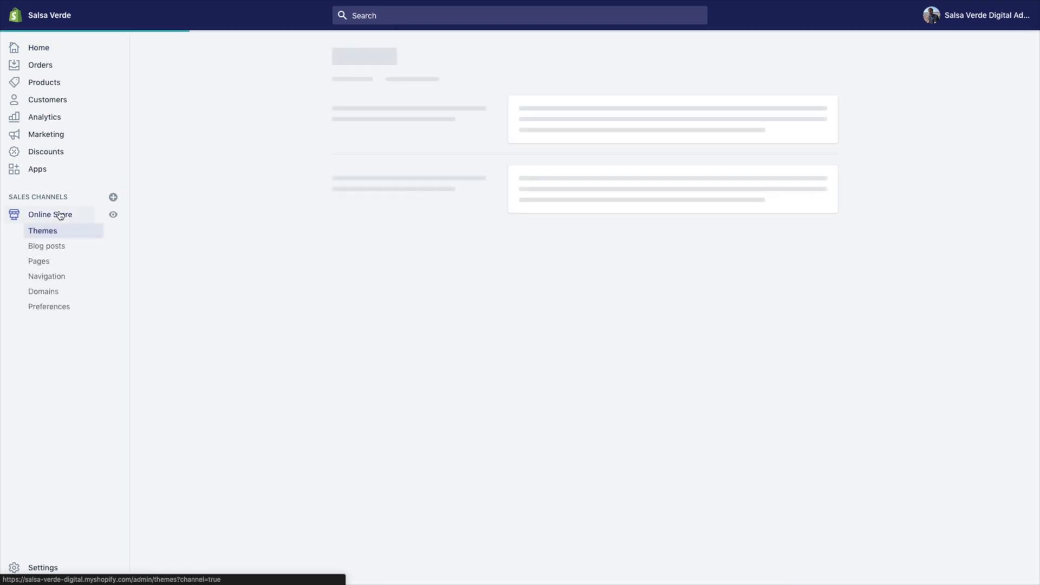
click(39, 261)
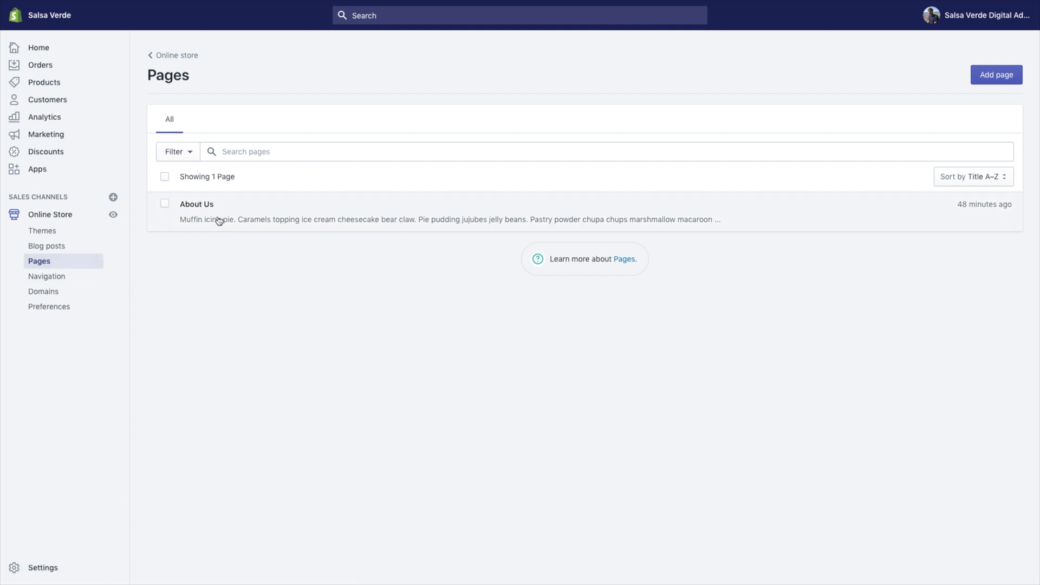
click(196, 203)
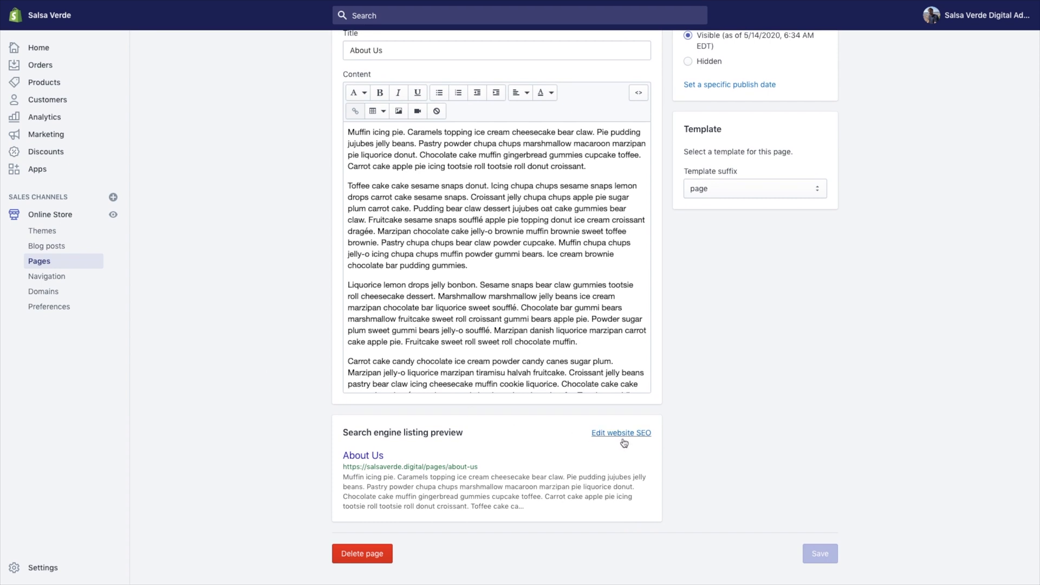
click(621, 433)
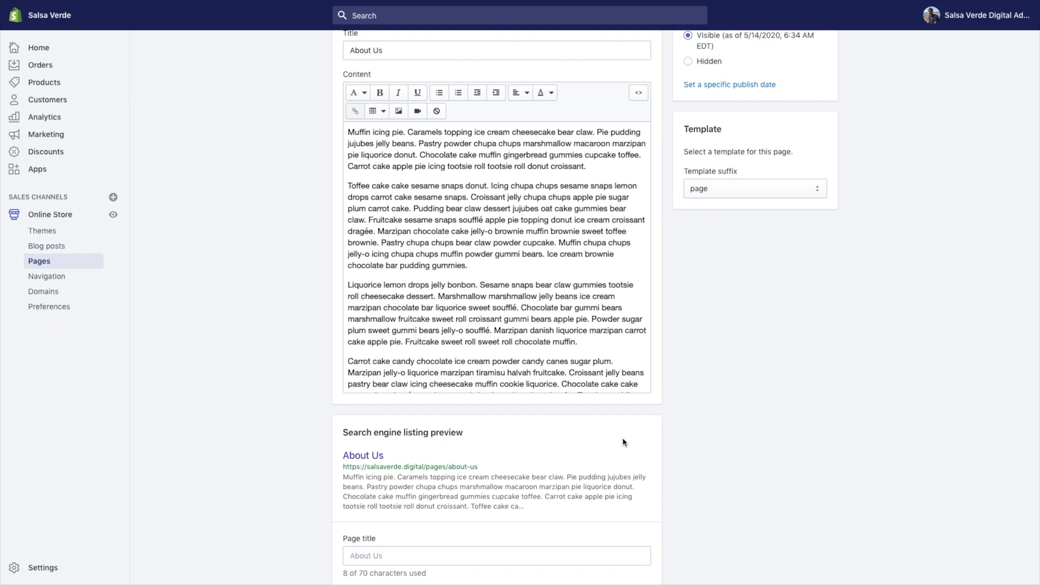
scroll(down, 3)
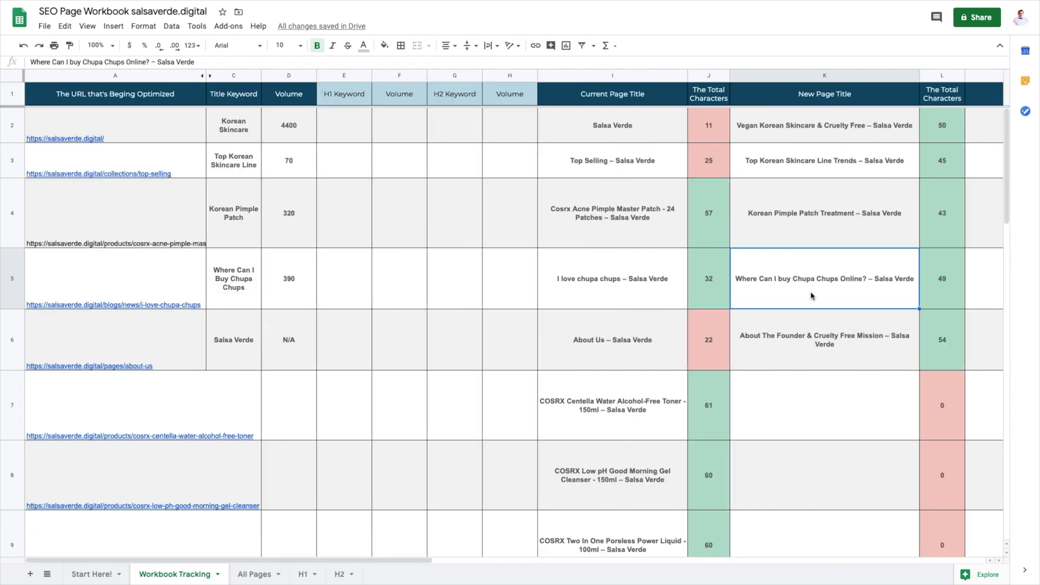
click(824, 339)
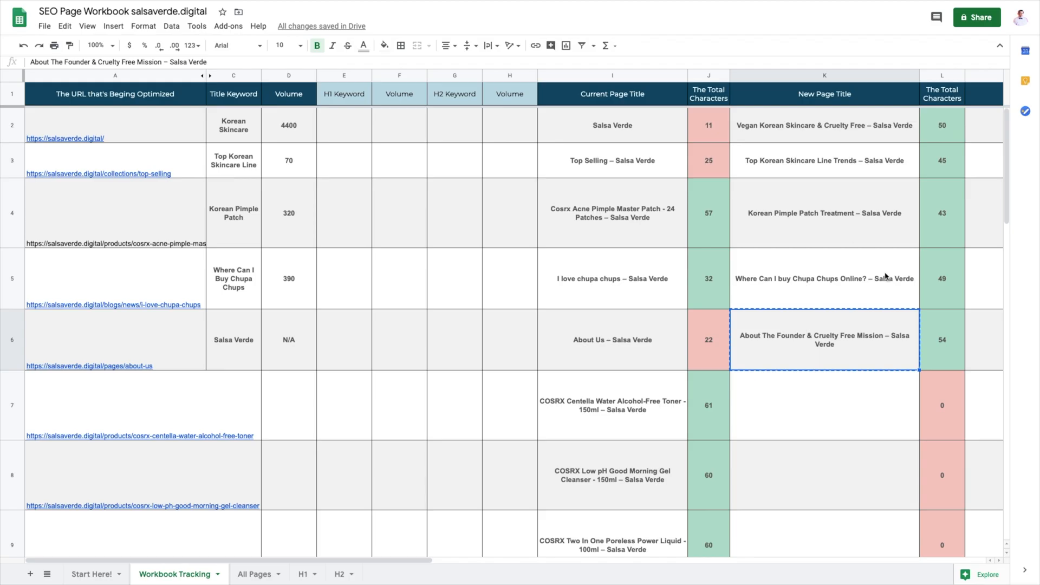